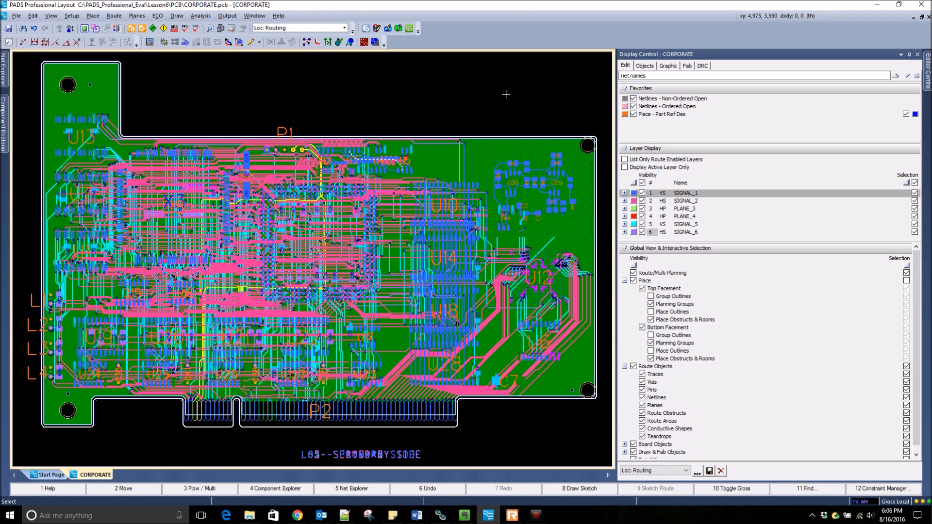
mouse_move(506, 94)
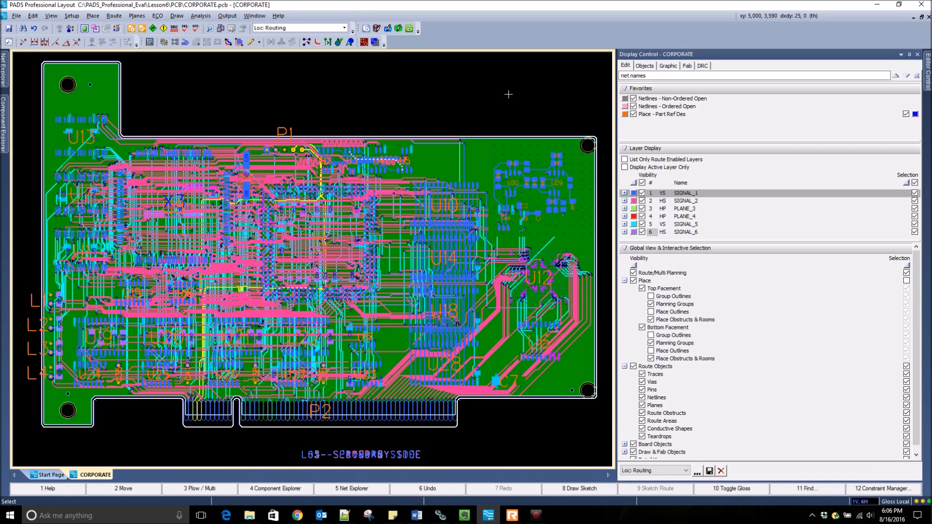
mouse_move(665, 148)
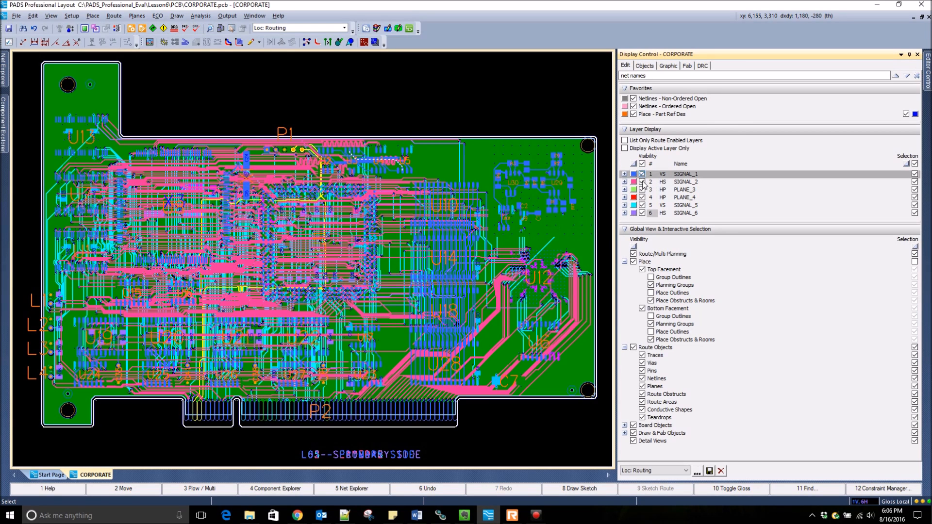
- Turn off PLANE_3 and PLANE_4 visibility in Layer Display so the signal routing shows
left_click(641, 196)
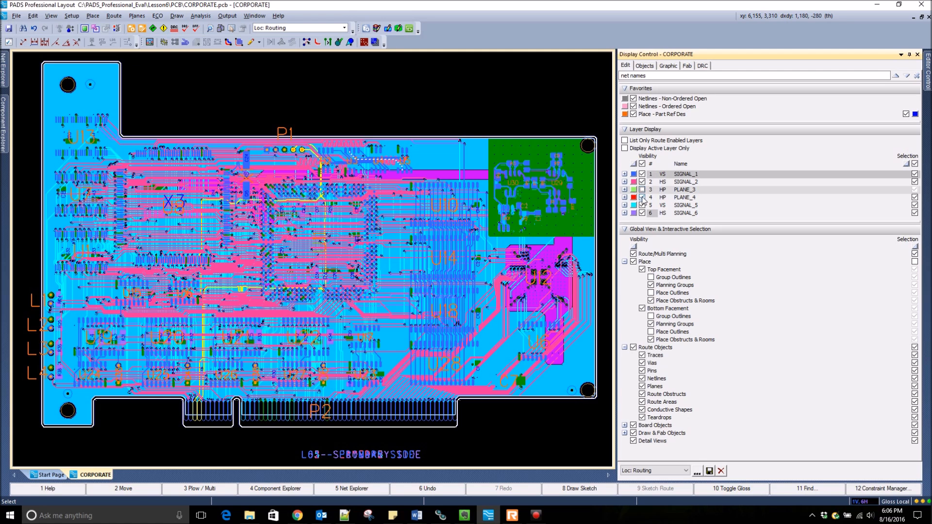
left_click(642, 196)
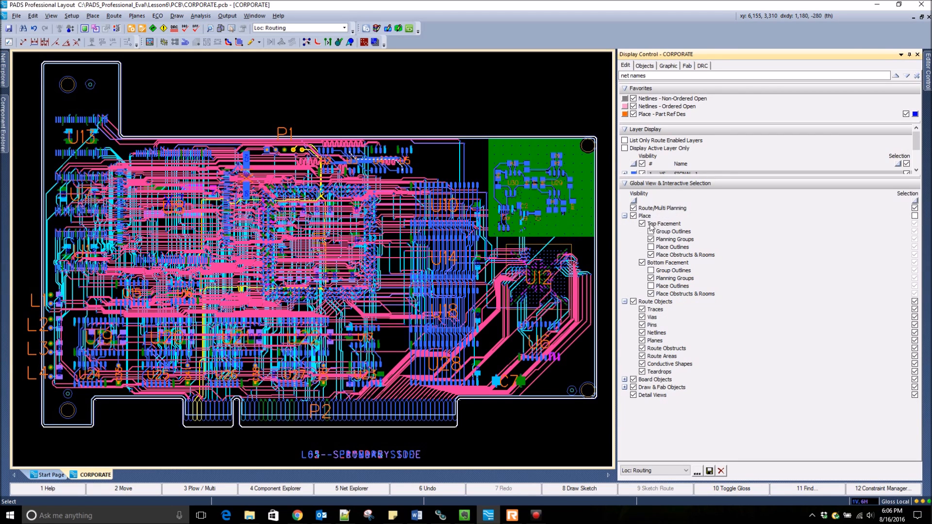
- Toggle Place, then Traces, off and back on, and zoom into the routing
left_click(642, 223)
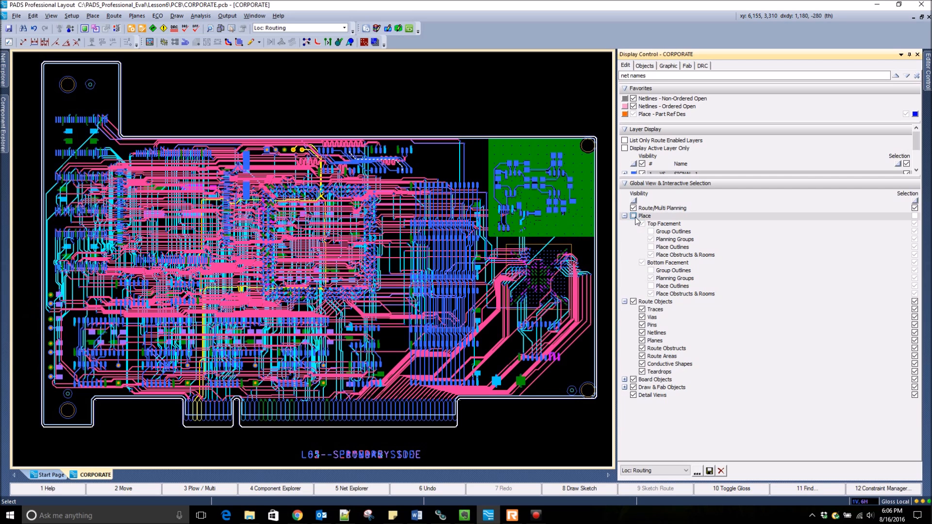
left_click(632, 223)
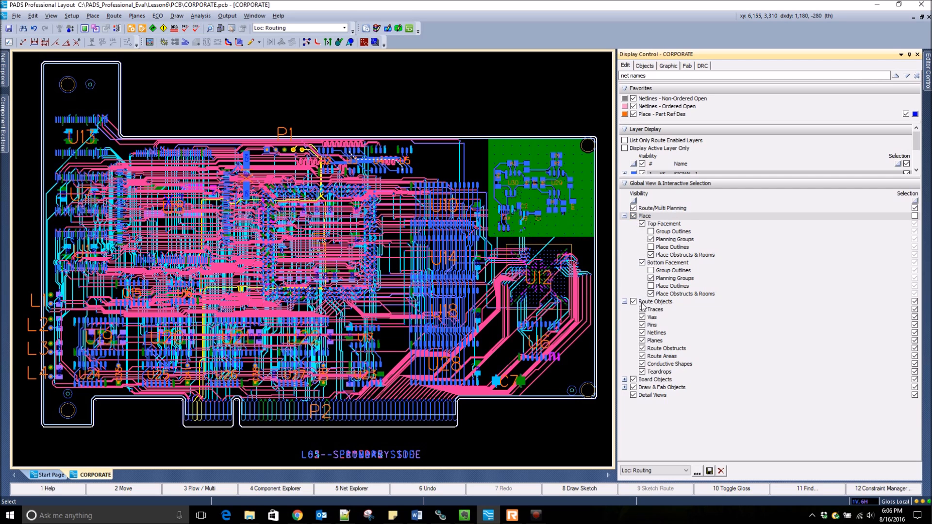
left_click(643, 309)
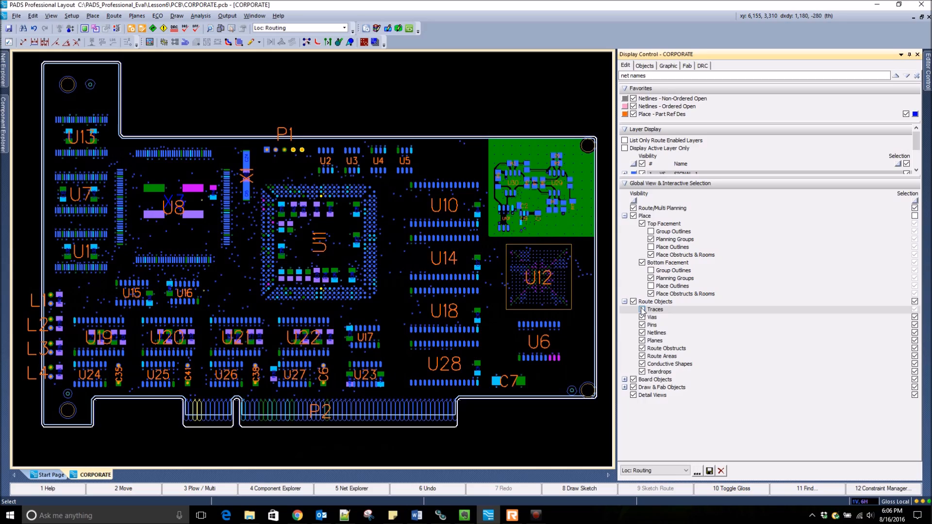
left_click(642, 309)
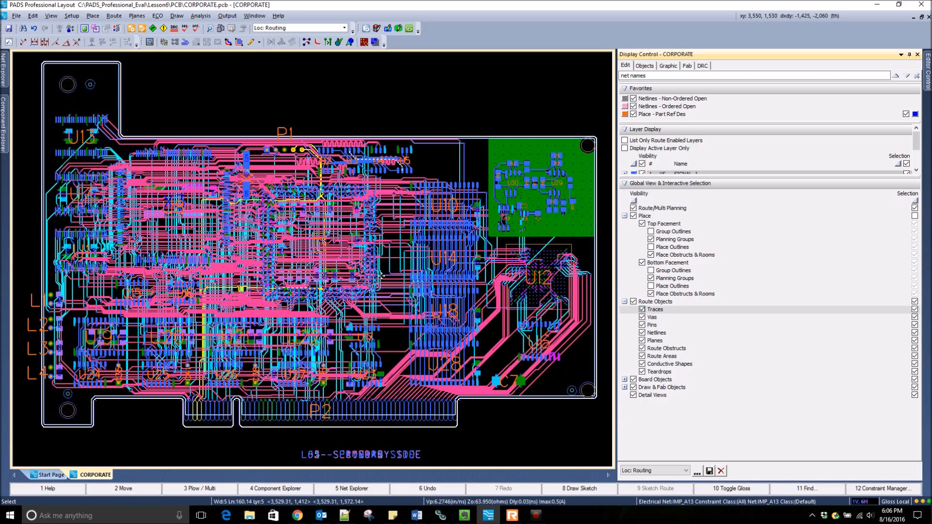
scroll("up", 3)
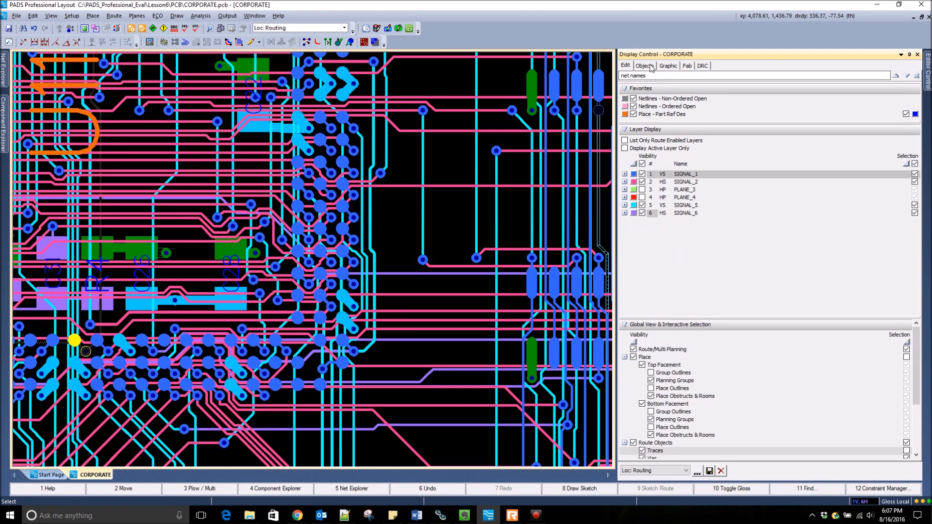
- Review the Objects, Graphic, Fab and DRC display tabs, then return to the Edit tab
left_click(644, 66)
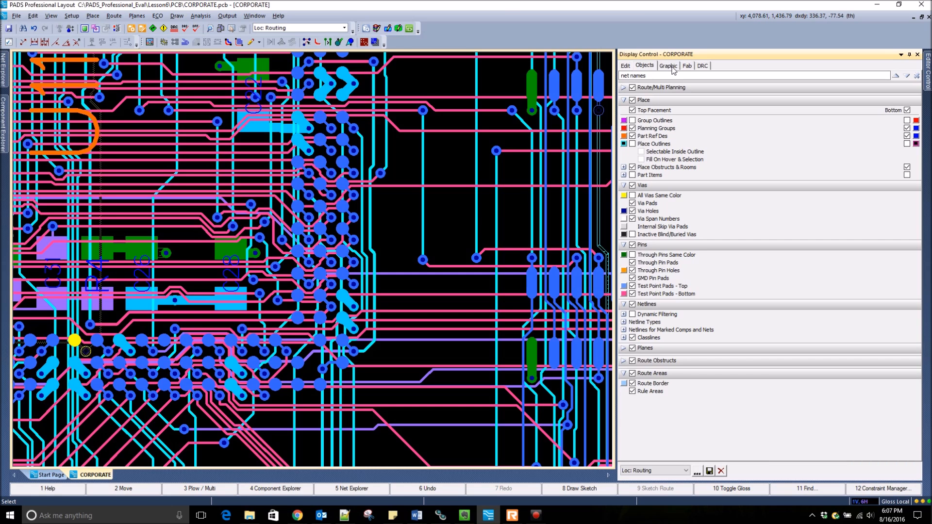
left_click(667, 66)
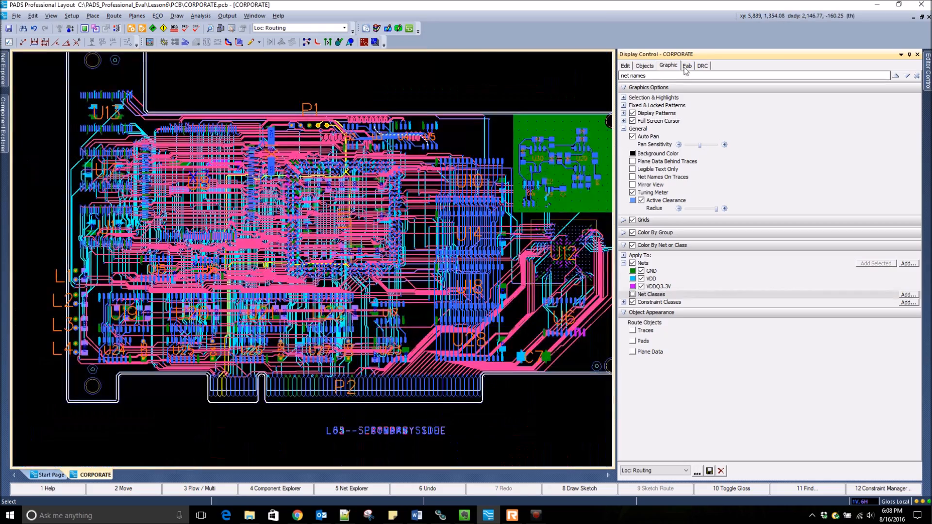
left_click(687, 66)
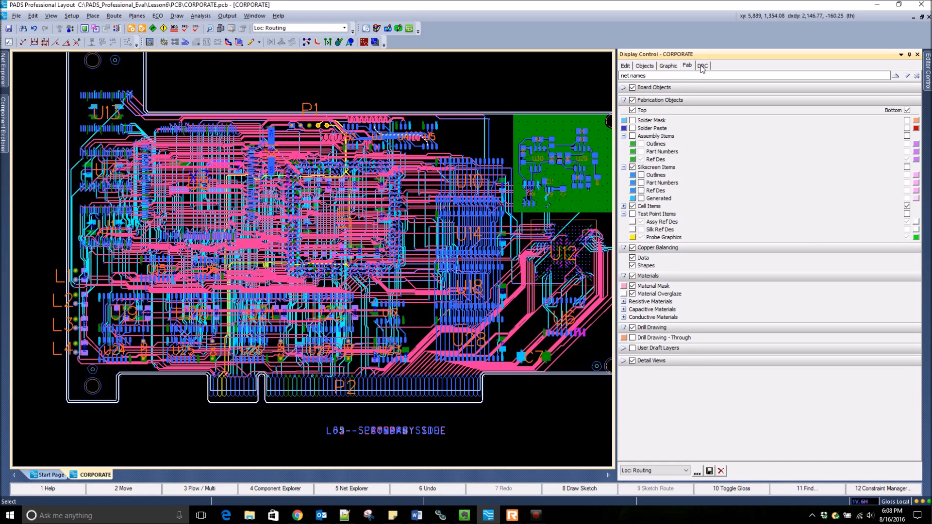
left_click(702, 66)
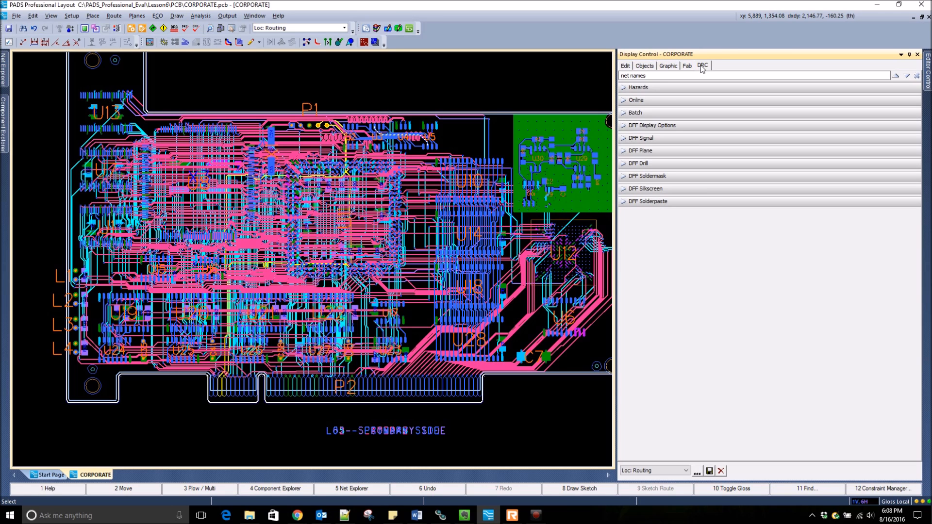
mouse_move(632, 67)
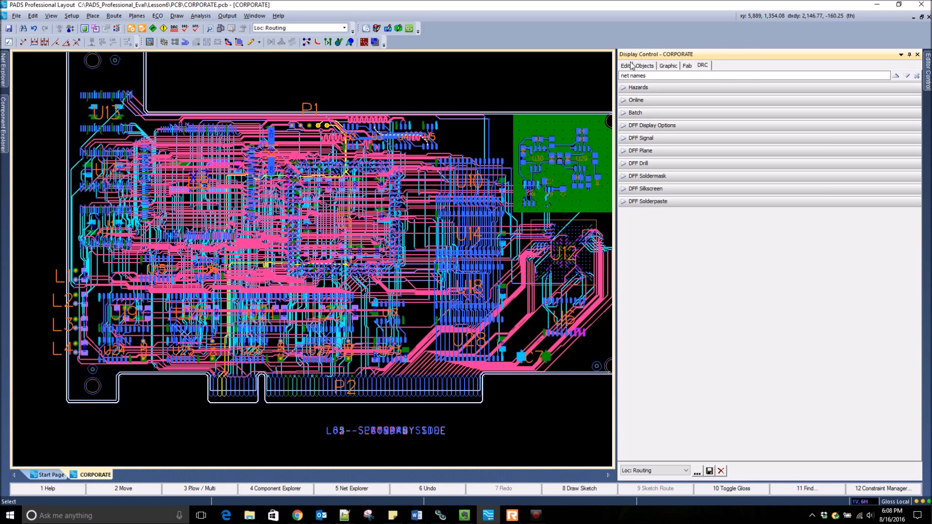
left_click(667, 66)
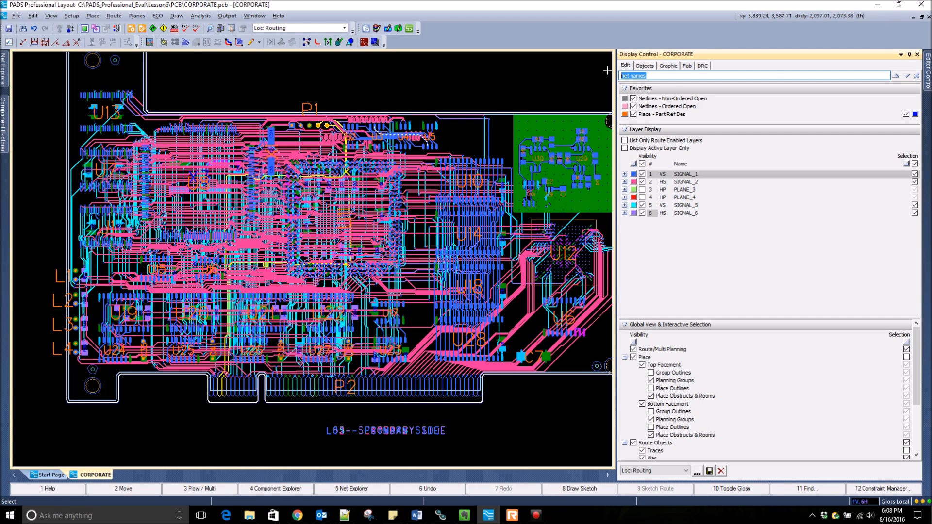
- Search the display settings for 'net names' and leave Net Names On Traces unchecked
left_click(667, 65)
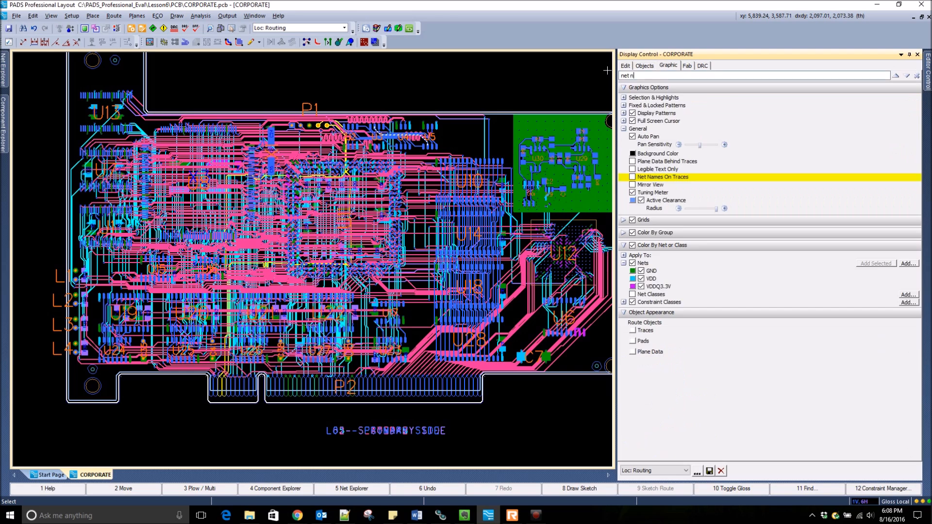
type("ames")
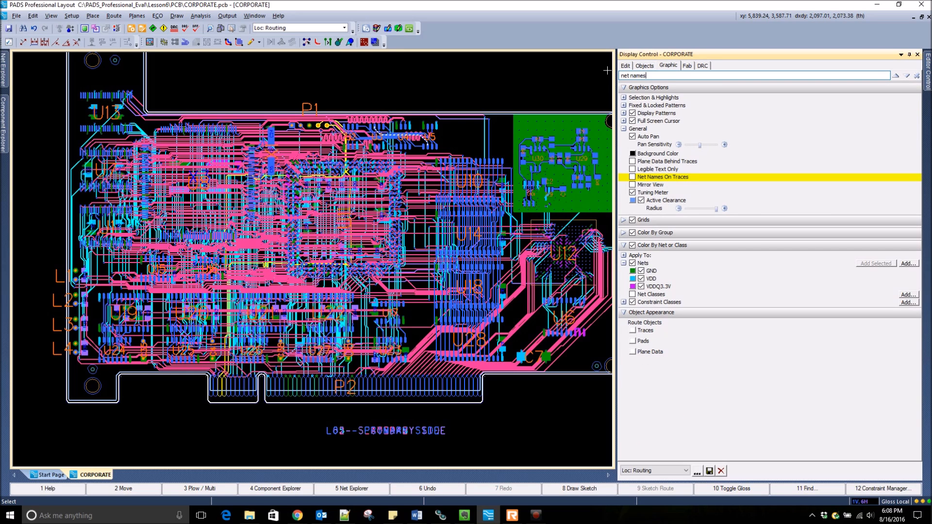
mouse_move(671, 181)
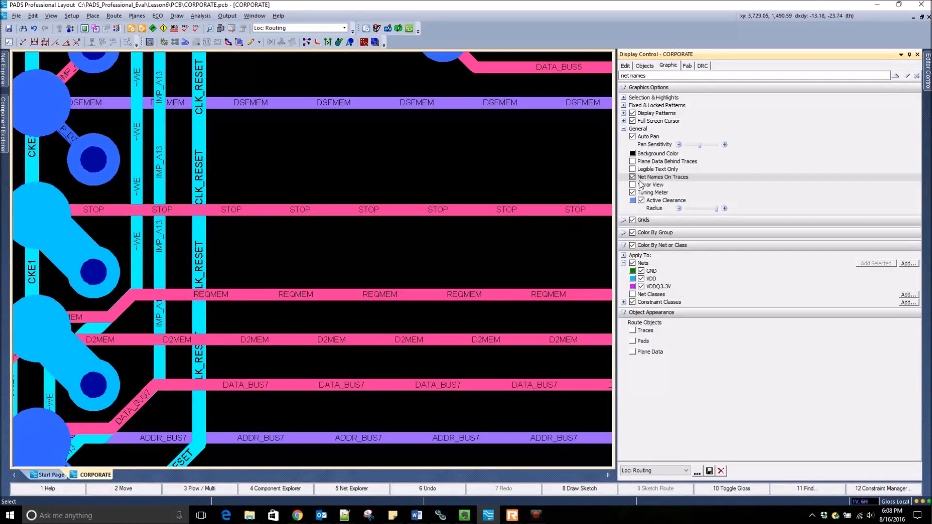
left_click(632, 177)
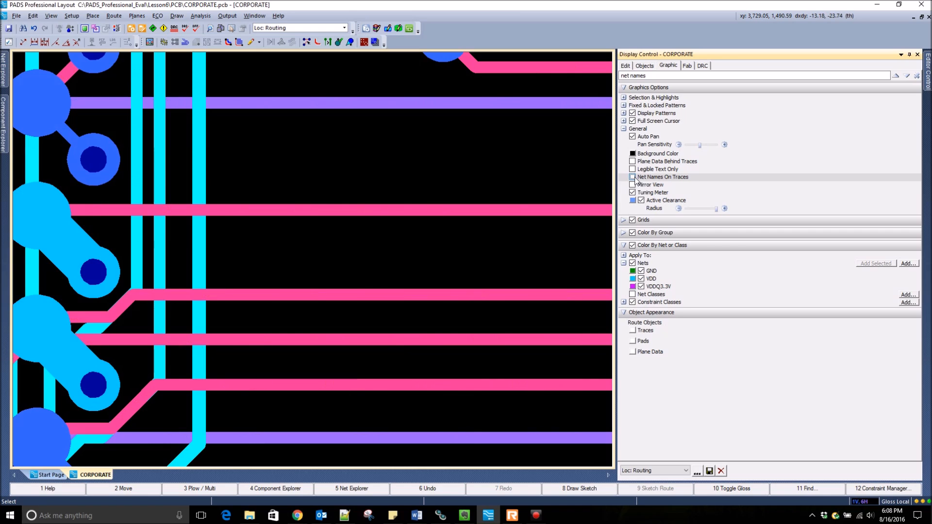
- Add Net Names On Traces to Favorites and find it under the Edit tab
left_click(632, 177)
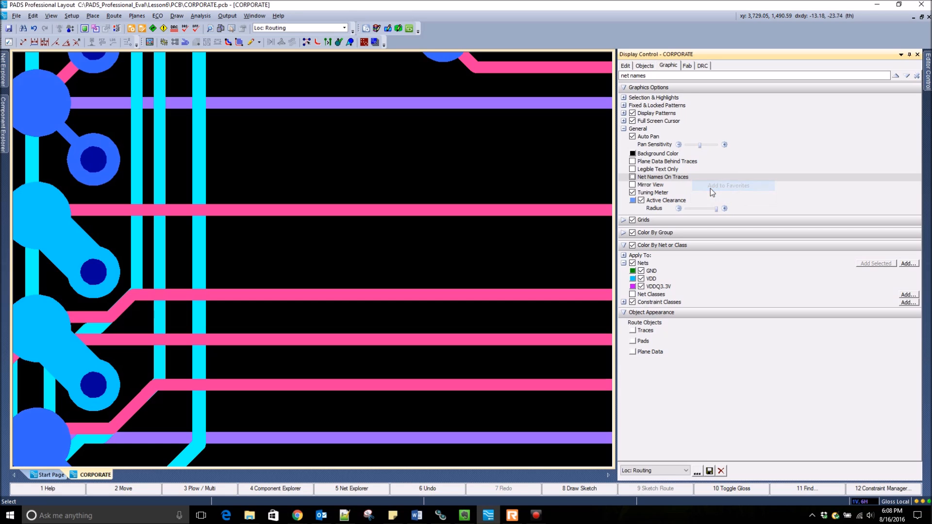
mouse_move(628, 68)
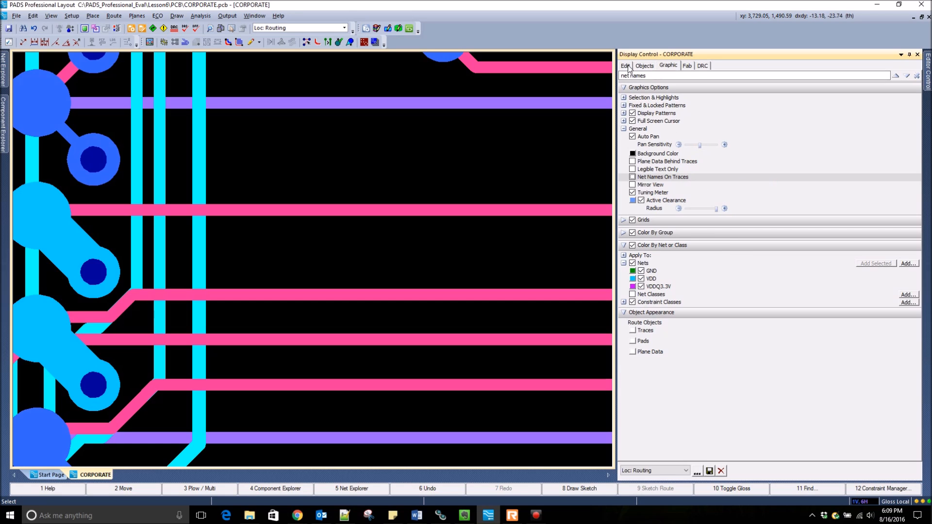
left_click(625, 66)
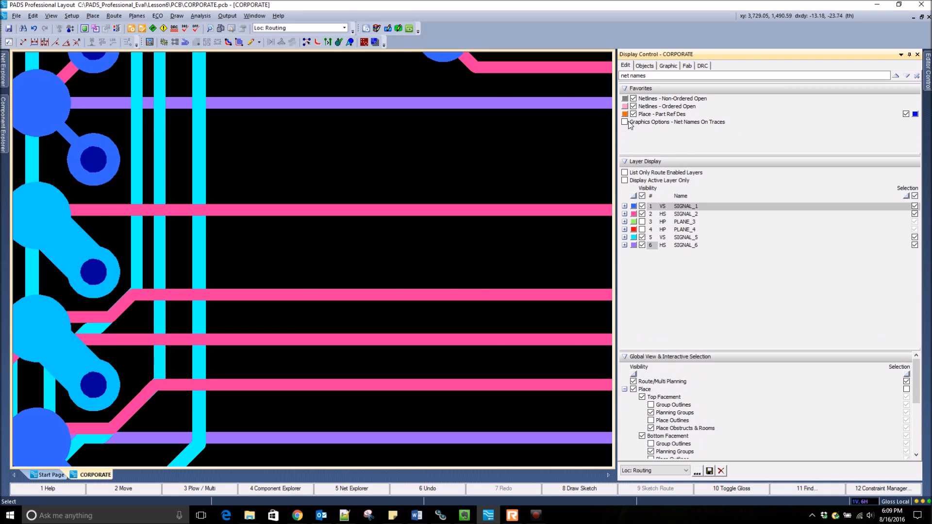
left_click(624, 122)
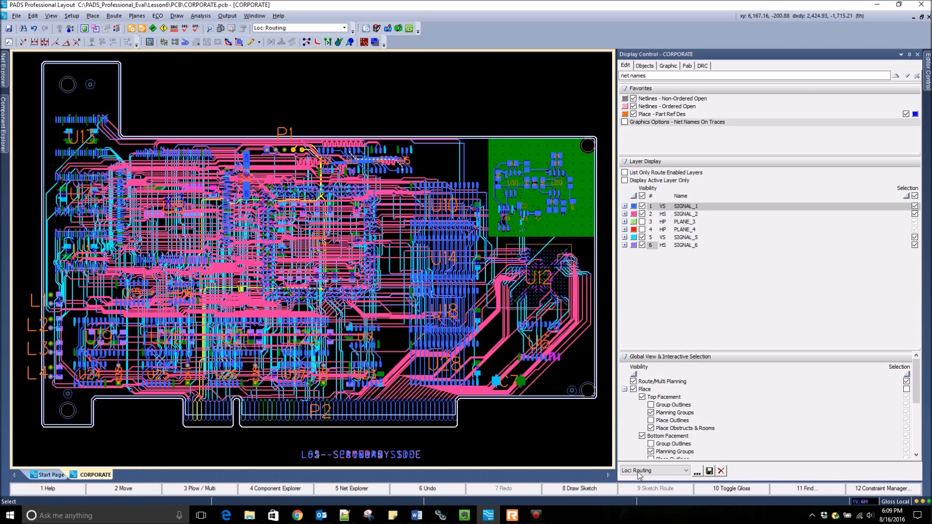
- Switch the display scheme to Loc: All On, then Loc: Placement, then Loc: Routing, and save
left_click(689, 470)
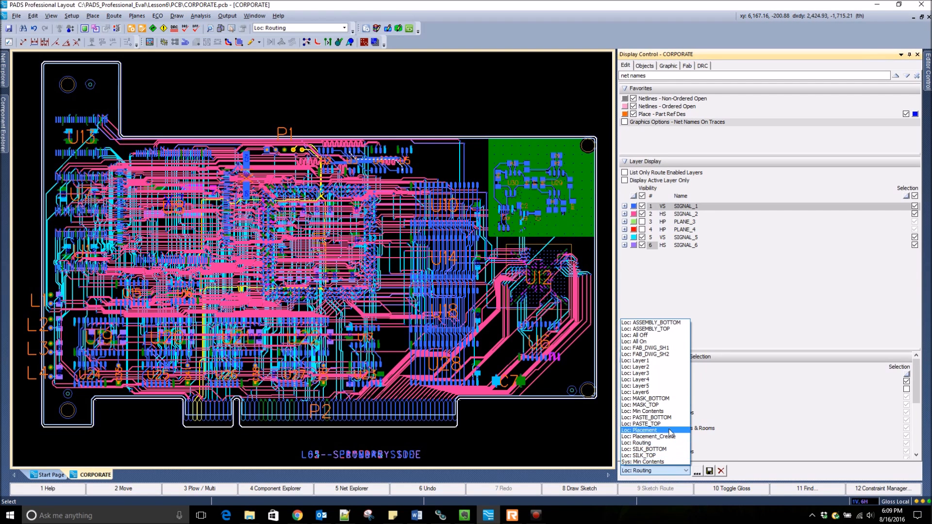
left_click(636, 341)
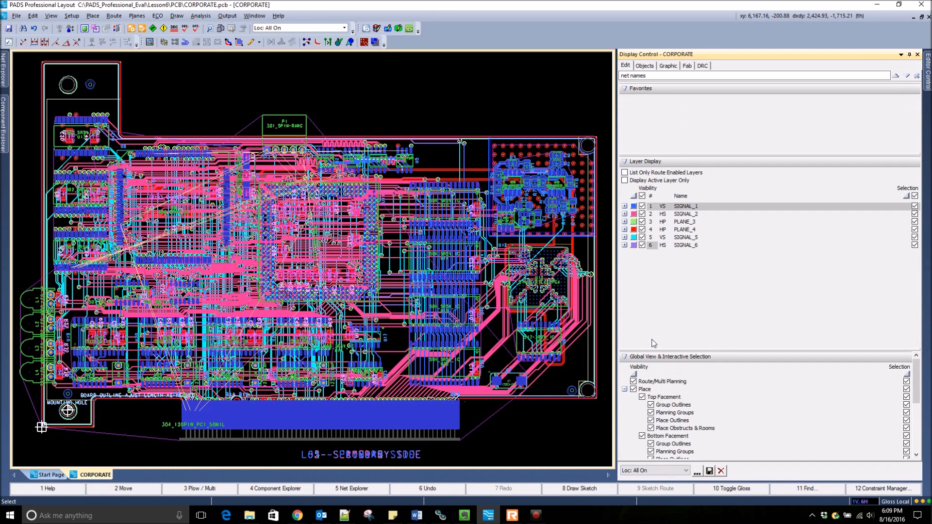
left_click(654, 470)
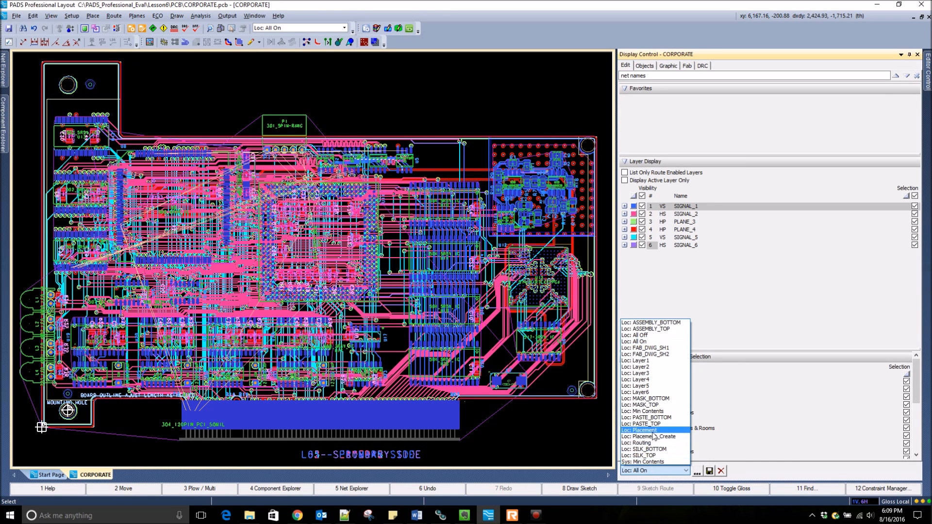
left_click(638, 430)
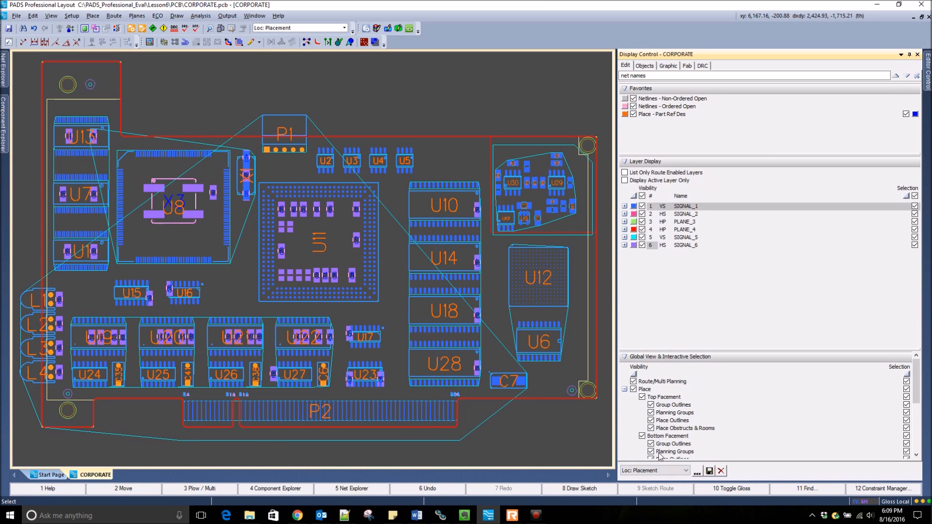
left_click(689, 470)
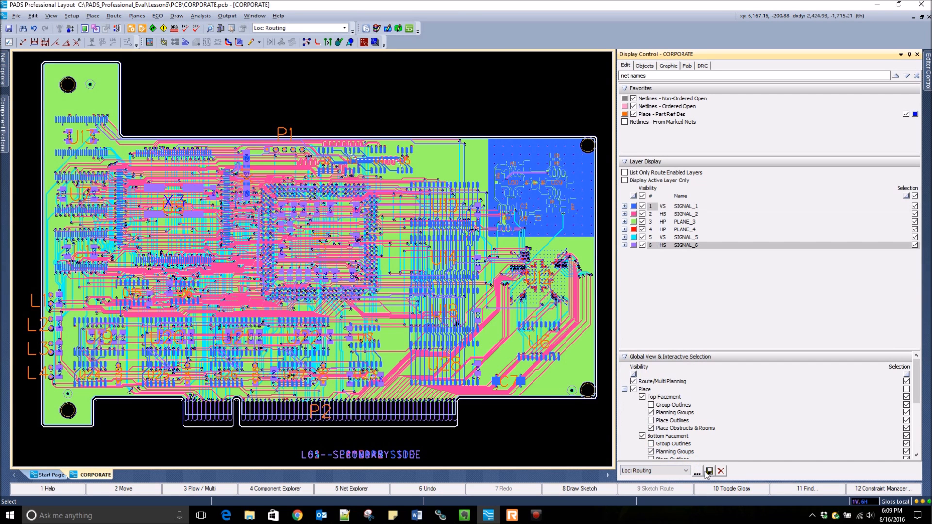
left_click(708, 471)
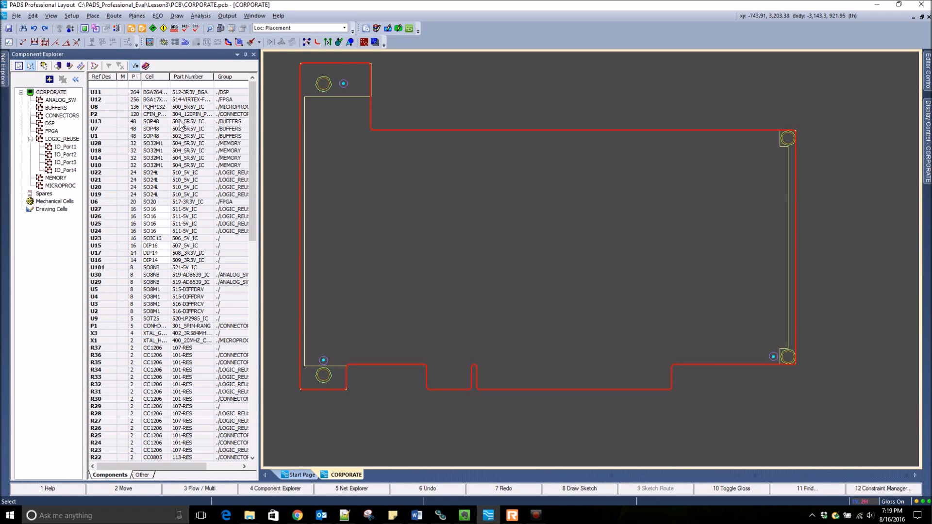
- Browse the Component Explorer list, selecting U30 and previewing resistor R35's footprint
scroll("down", 3)
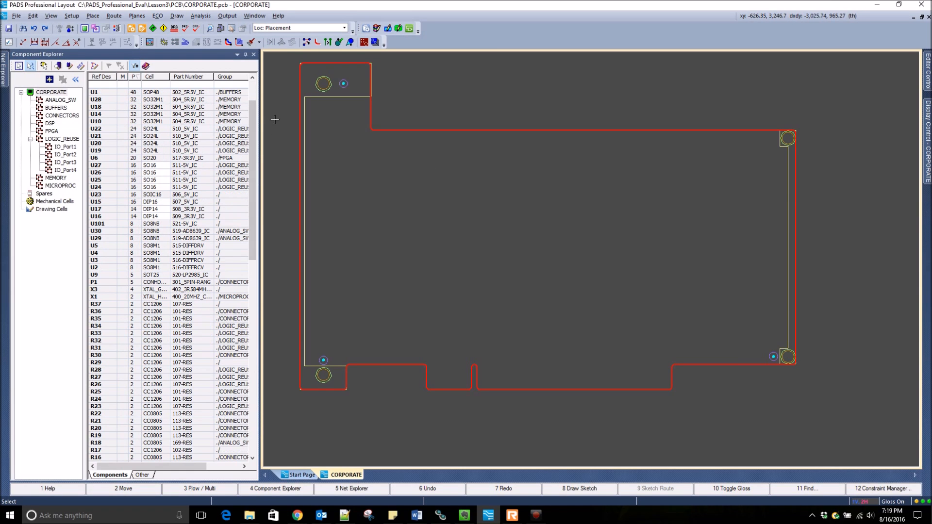
mouse_move(209, 129)
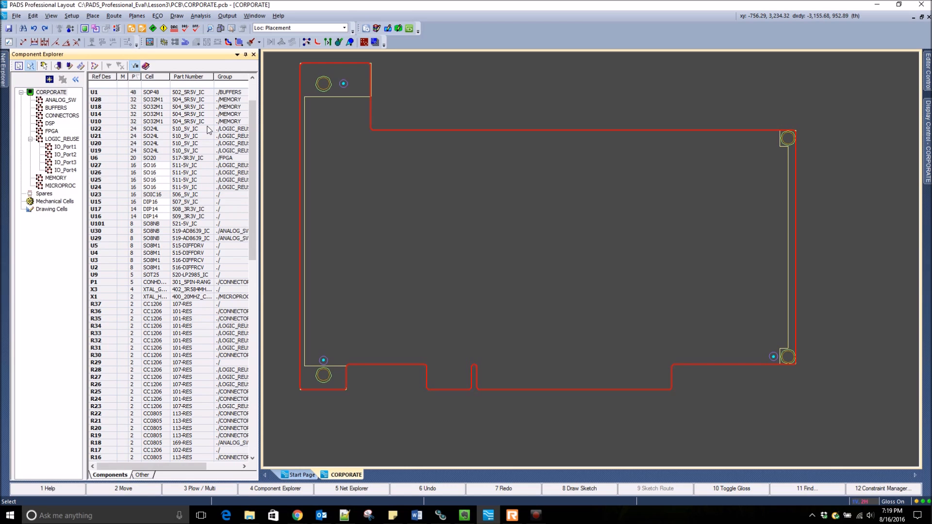
scroll("down", 3)
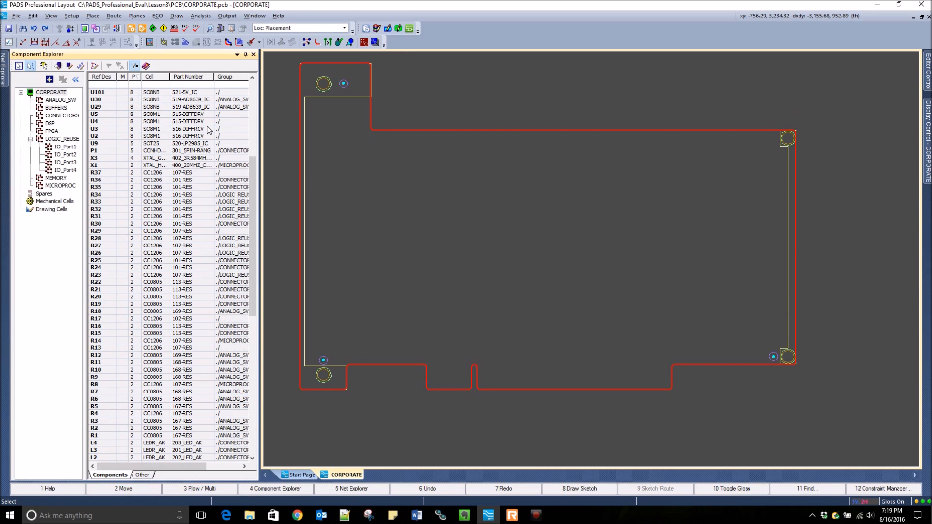
scroll("down", 3)
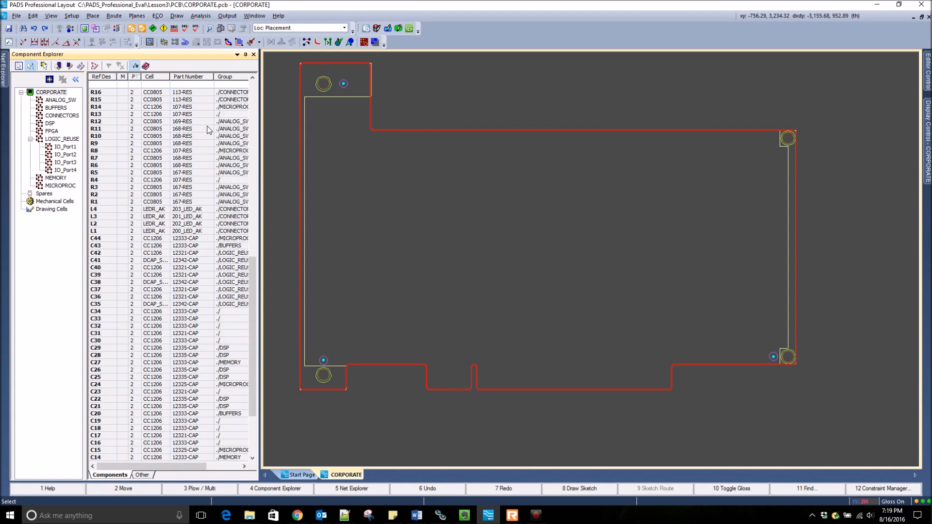
left_click(95, 172)
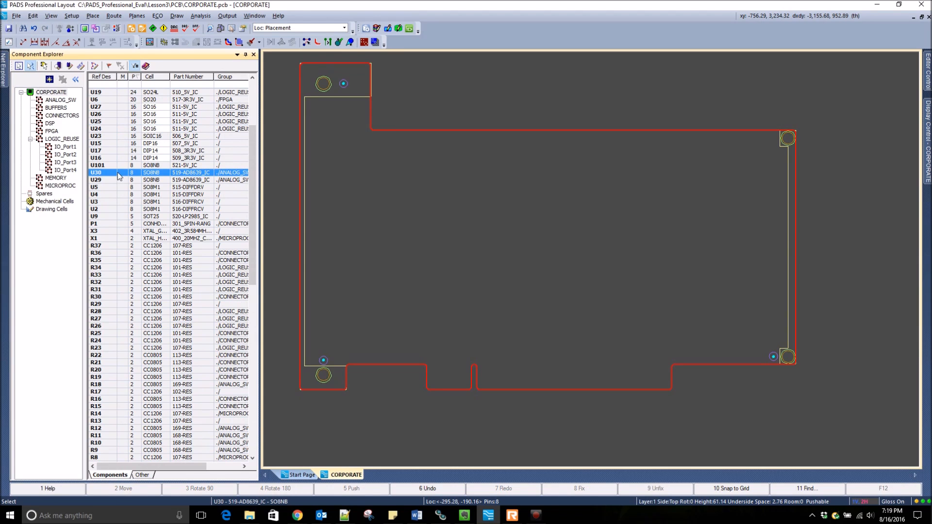
left_click(58, 79)
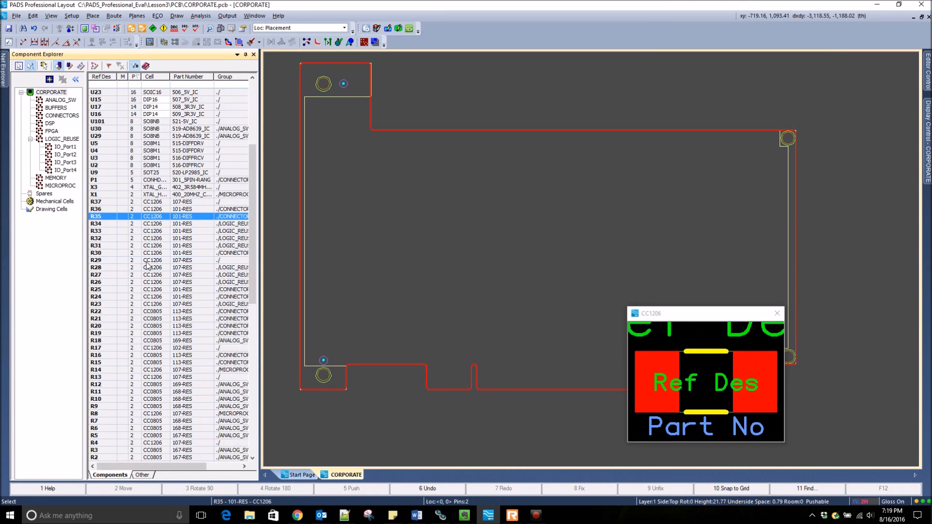
scroll("down", 3)
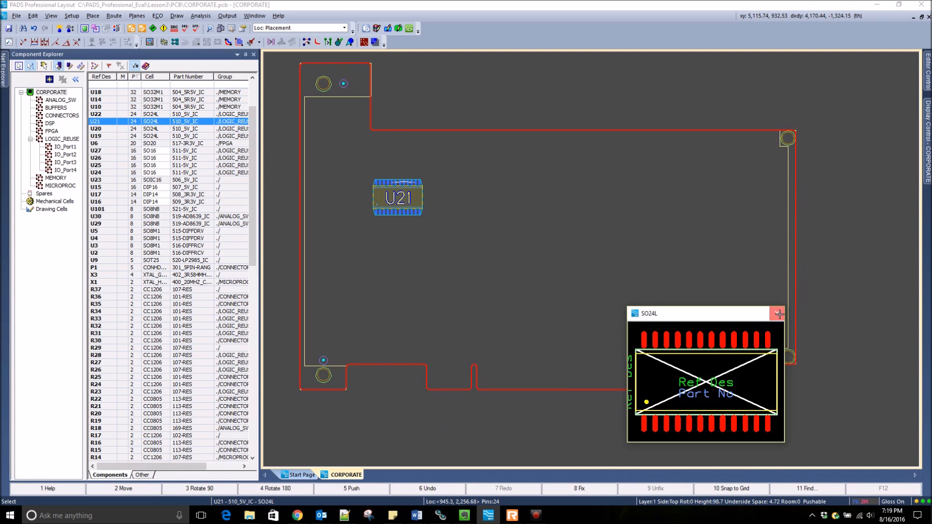
- Drop the DSP group on the board's left side and the FPGA group near the centre
left_click(50, 124)
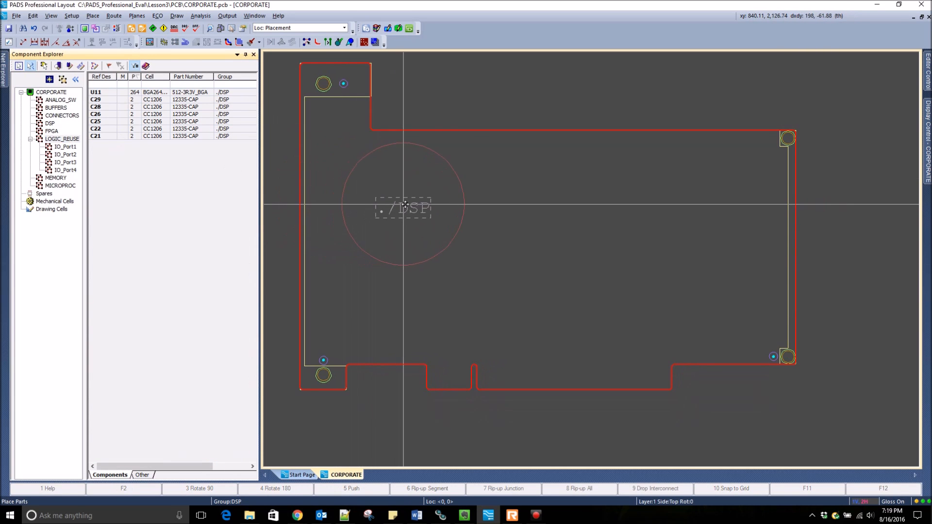
left_click(405, 205)
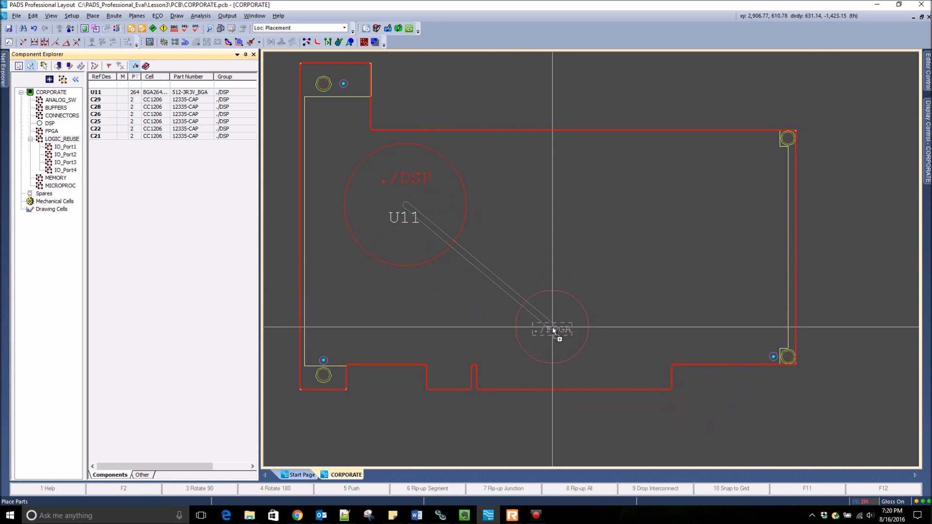
left_click(553, 330)
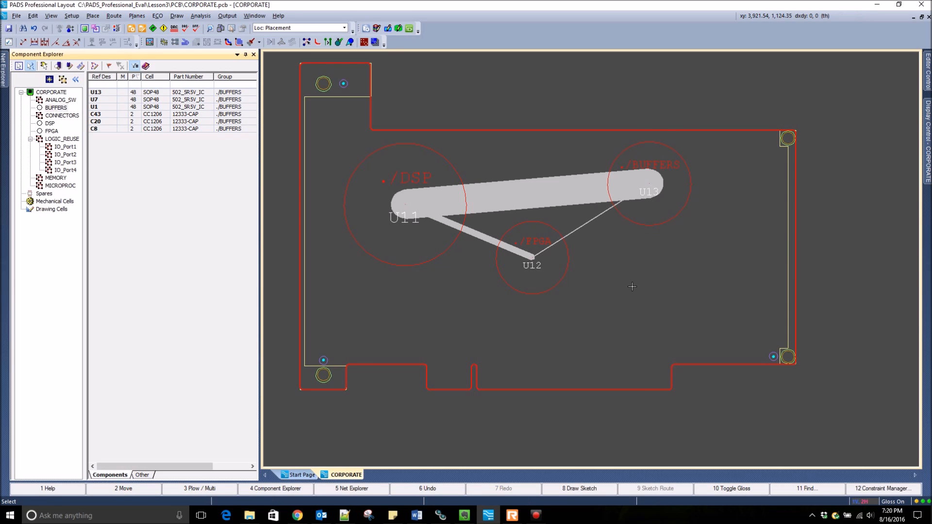
left_click(531, 257)
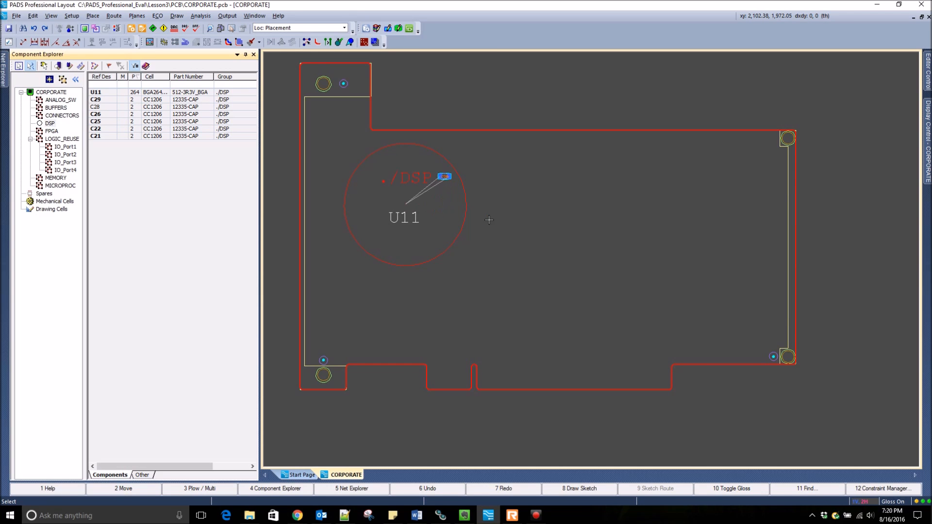
- Arrange the DSP group's parts at all levels and drop the cluster in place
left_click(405, 217)
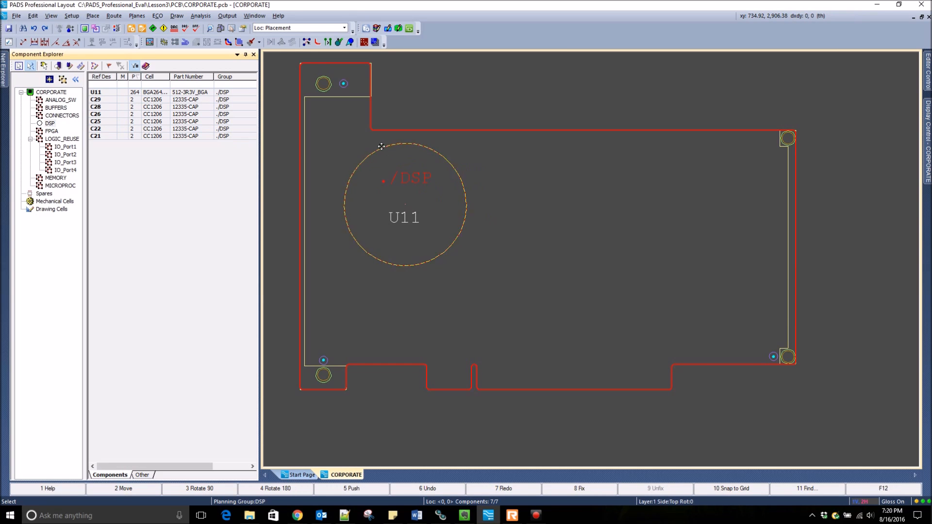
right_click(381, 146)
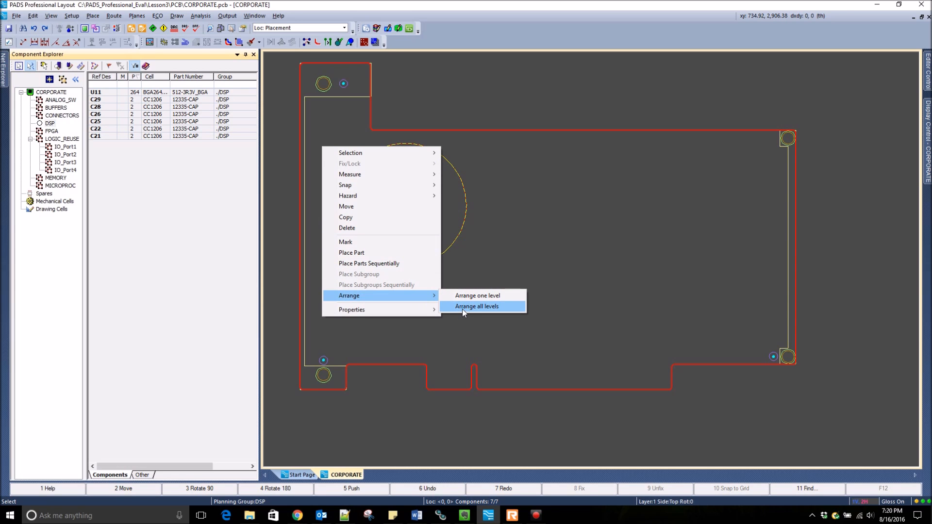
left_click(476, 306)
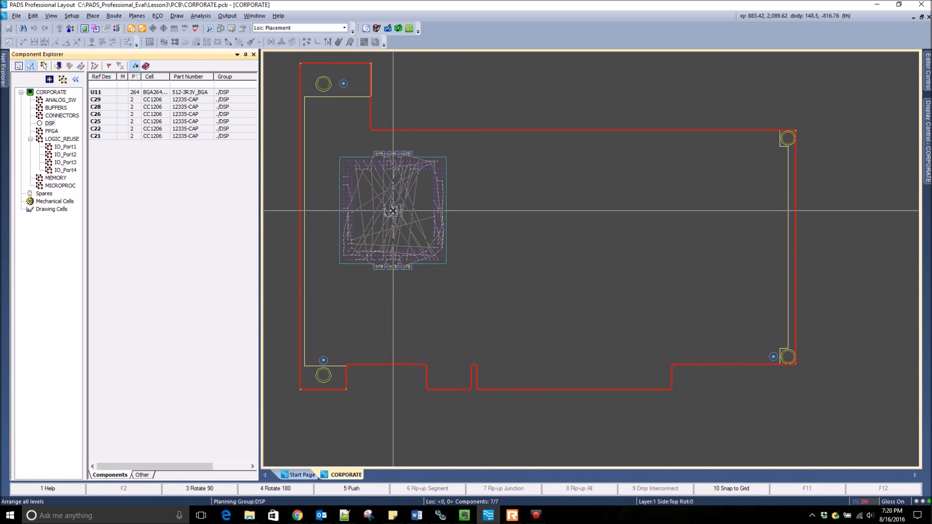
left_click(392, 211)
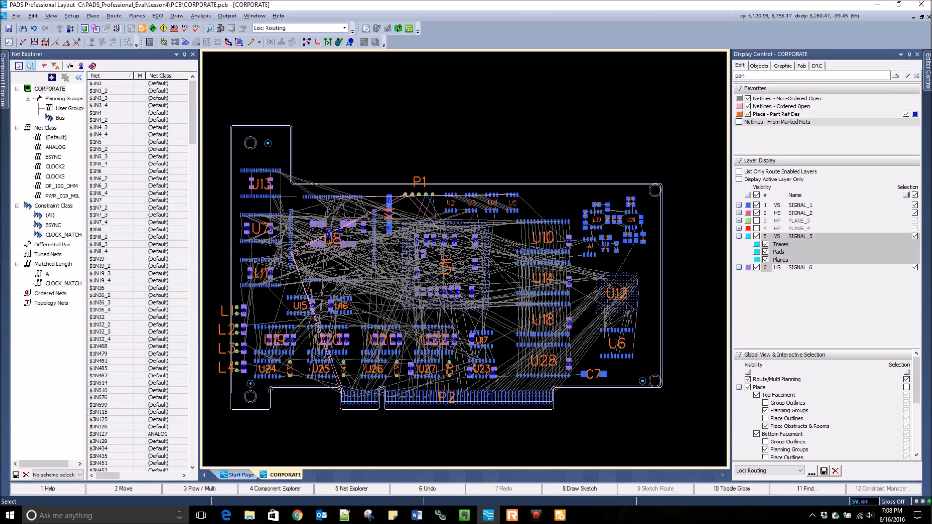
mouse_move(453, 141)
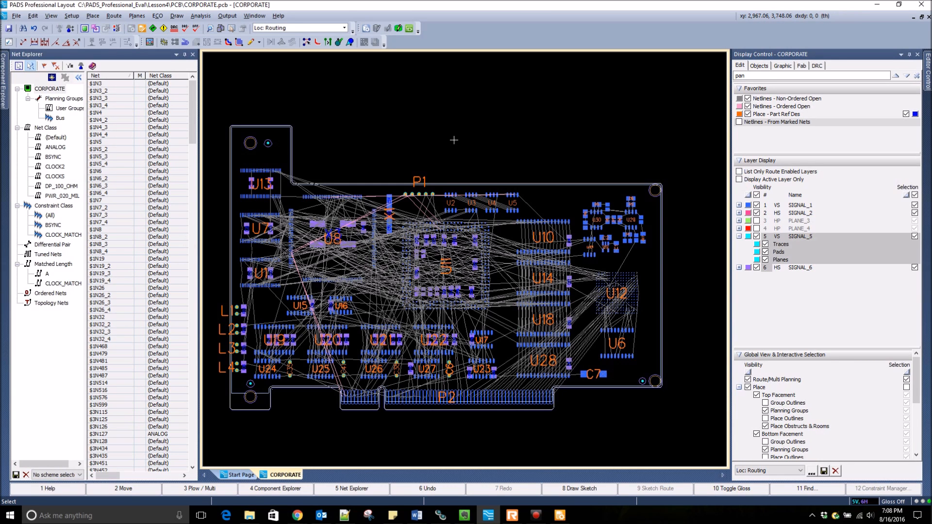
- Highlight individual nets in Net Explorer, including $3N125, $1N468 and $3N115
scroll("down", 3)
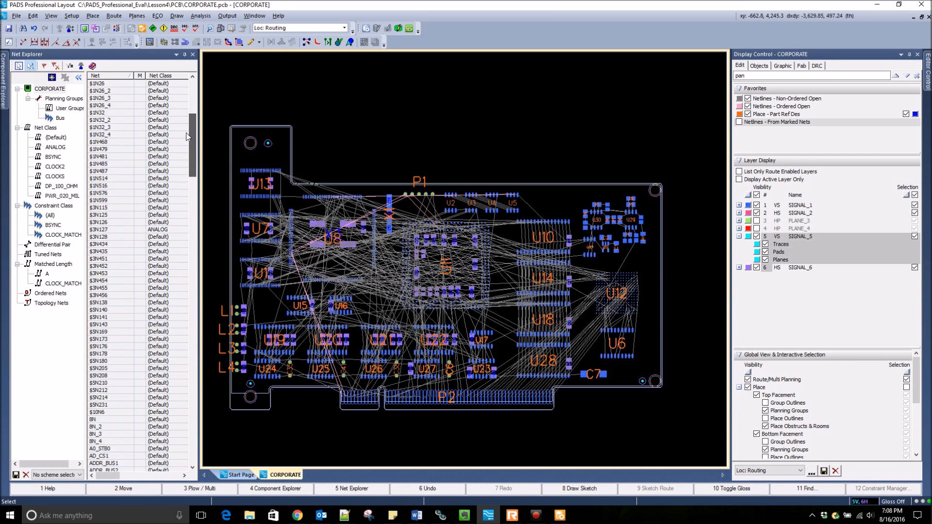
scroll("down", 3)
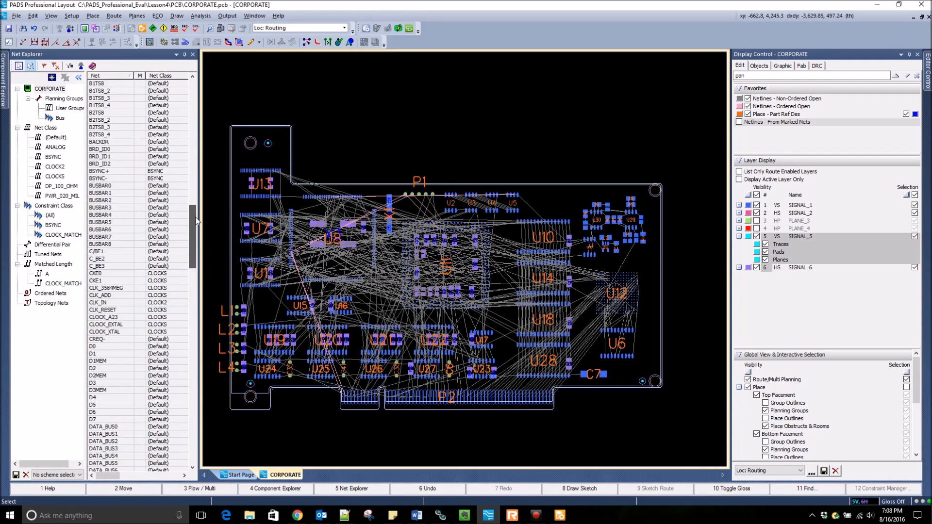
left_click(107, 214)
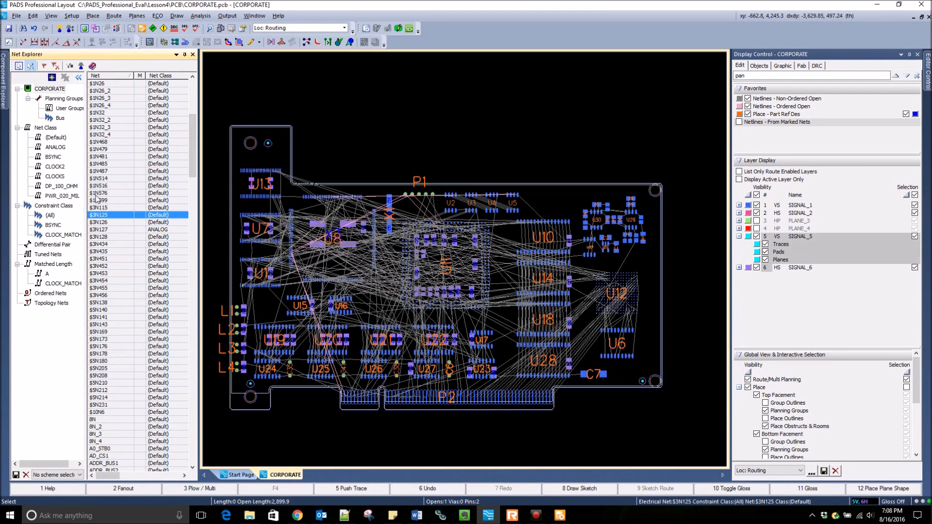
left_click(99, 141)
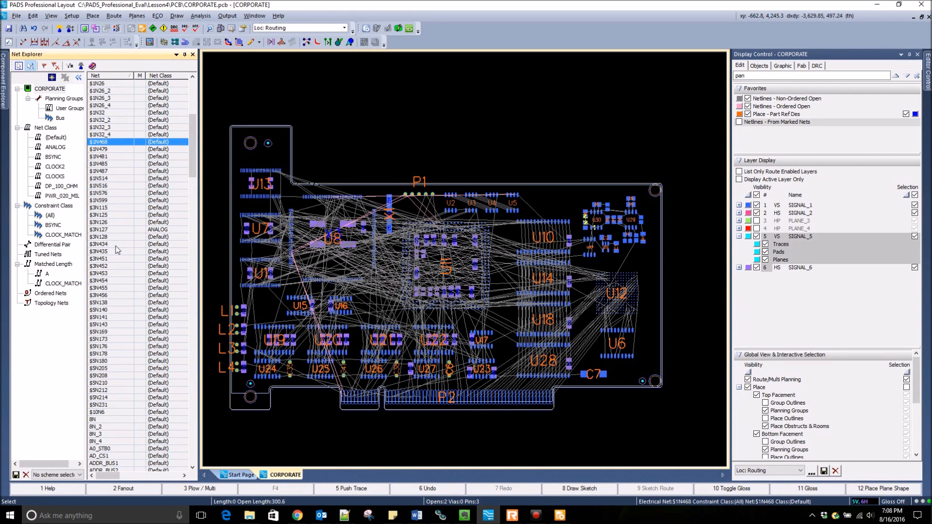
left_click(104, 280)
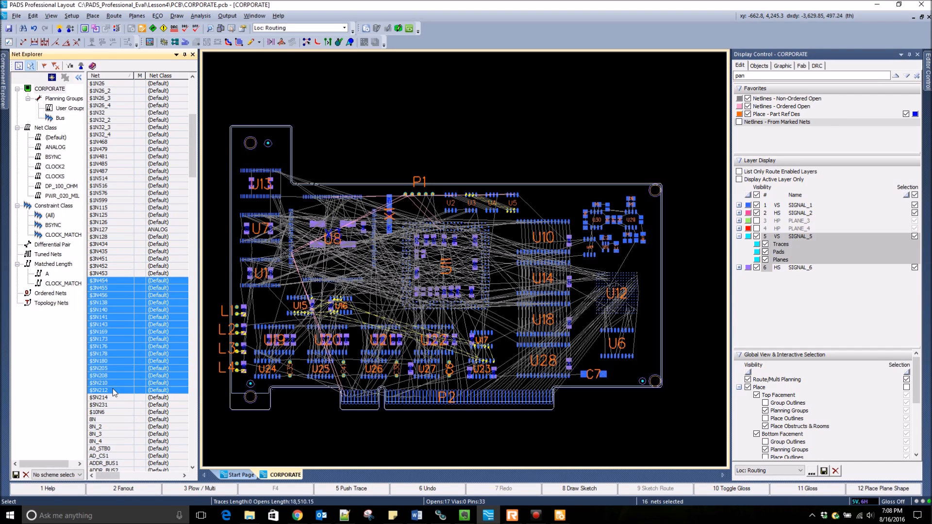
left_click(100, 208)
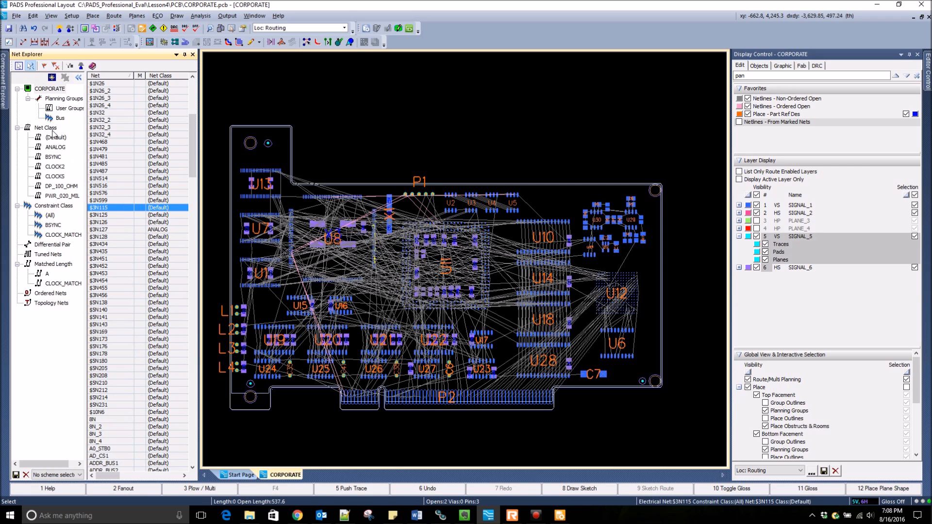
- Select nets by net class (BSYNC, CLOCKS) and by the BSYNC constraint class
left_click(45, 128)
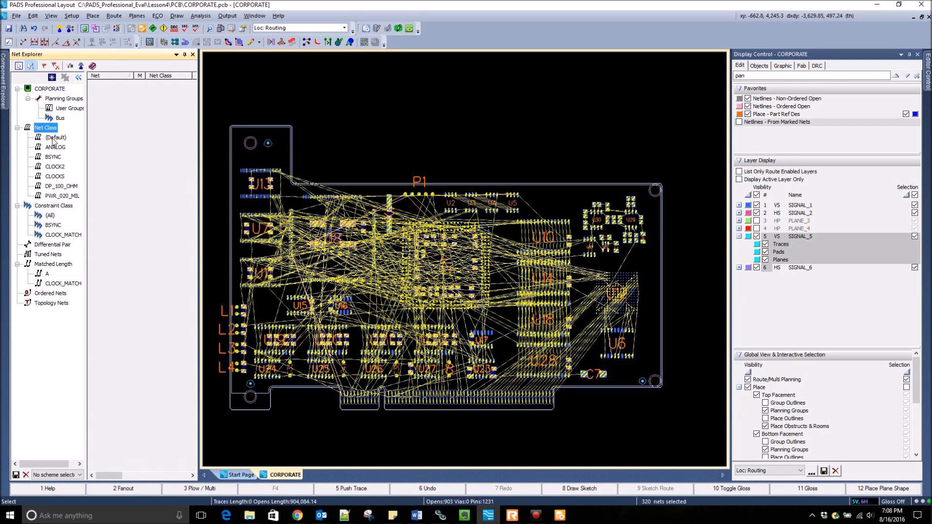
left_click(56, 147)
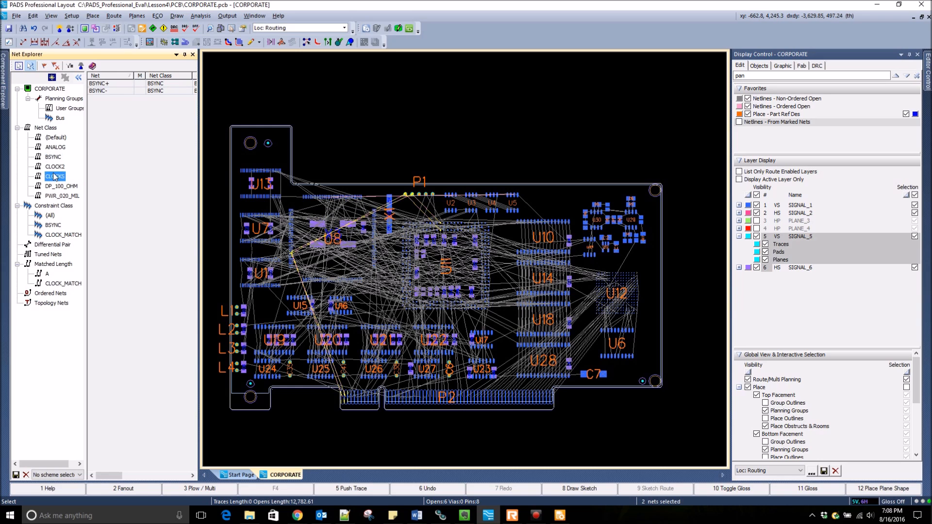
left_click(55, 176)
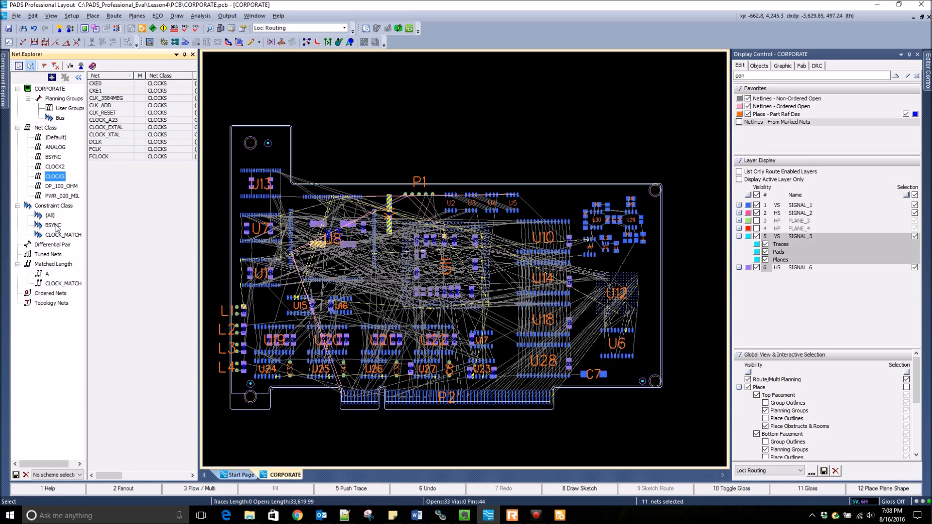
left_click(53, 225)
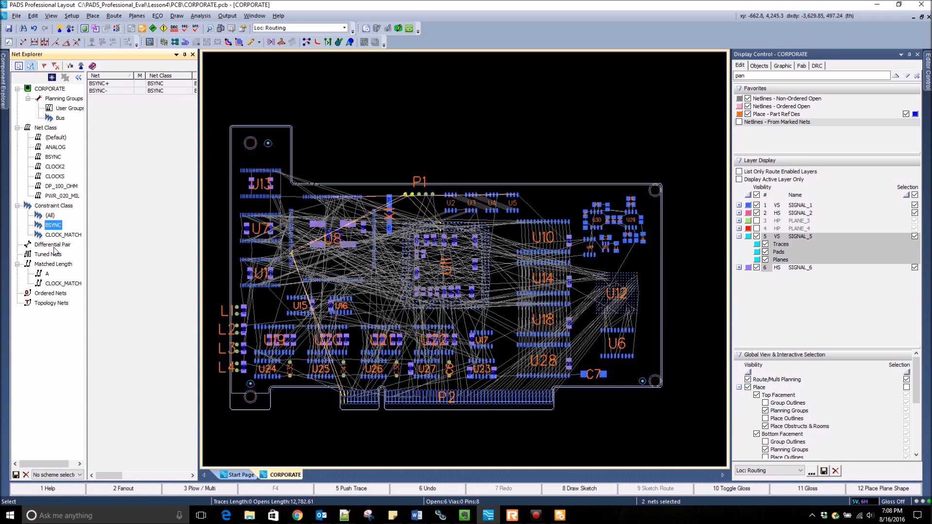
mouse_move(160, 256)
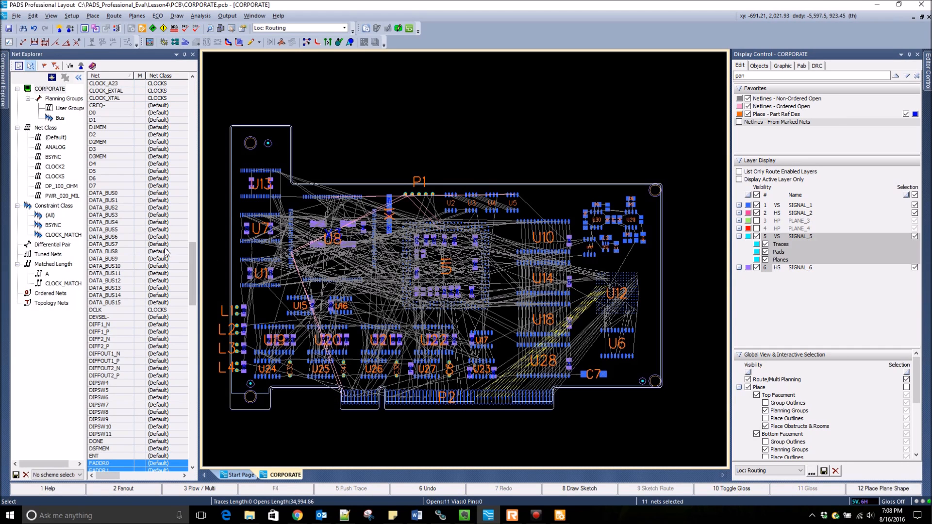
scroll("down", 3)
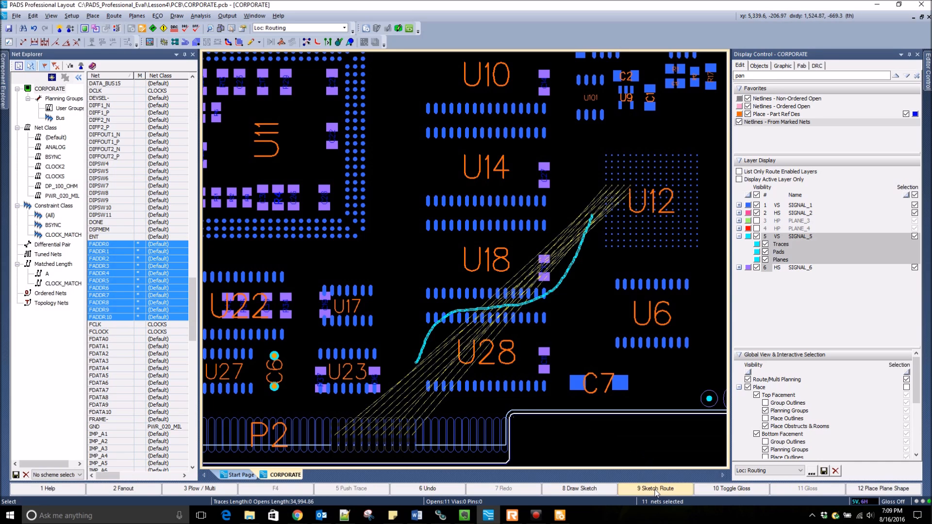
- Sketch-route the selected FADDR nets along their path, then begin drawing the next sketch
left_click(655, 489)
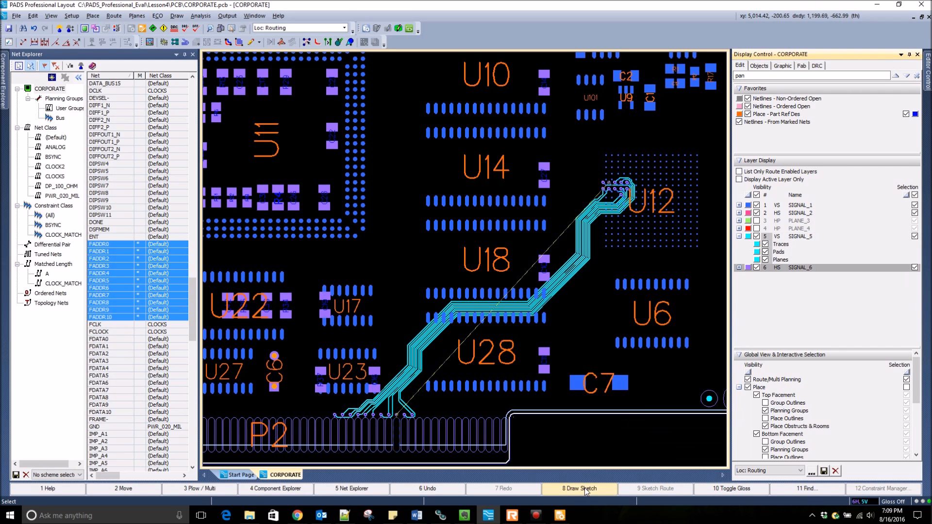
left_click(577, 488)
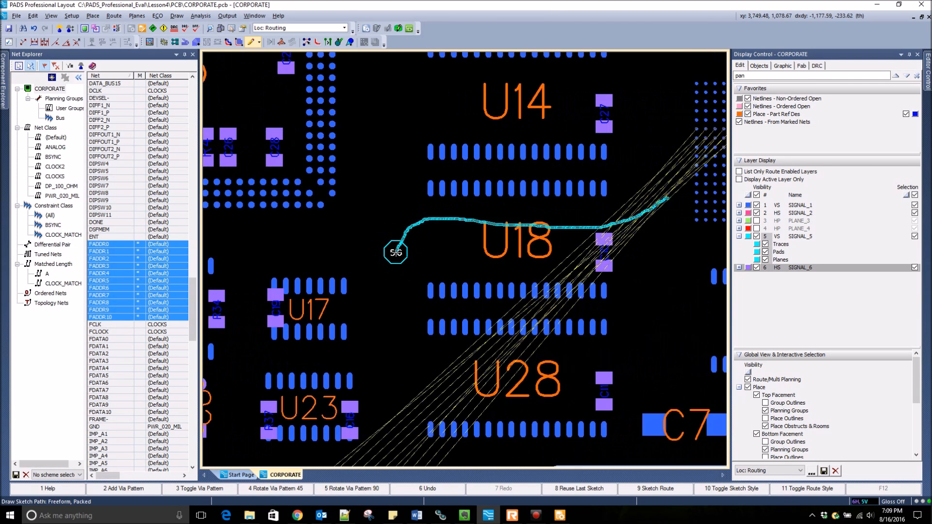
- Convert the FADDR sketch into traces running from P2 around U14 into U12
scroll("down", 3)
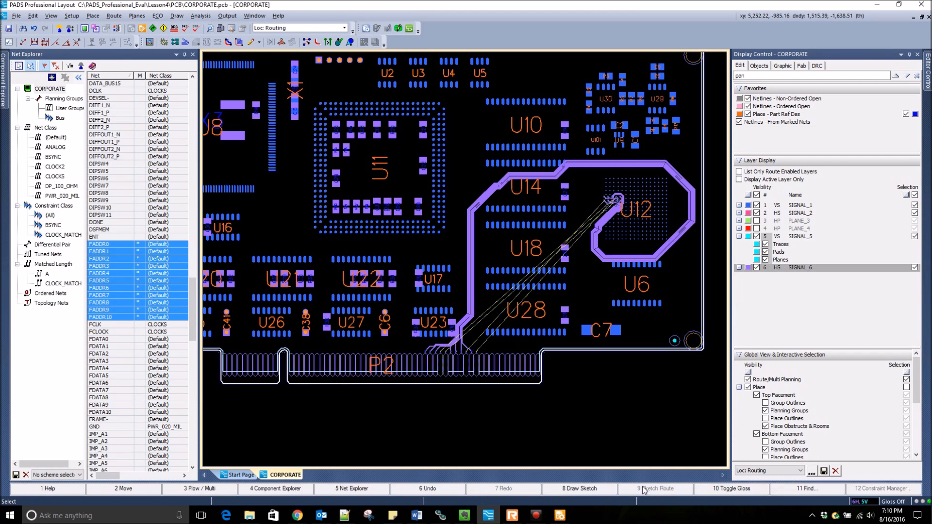
mouse_move(575, 262)
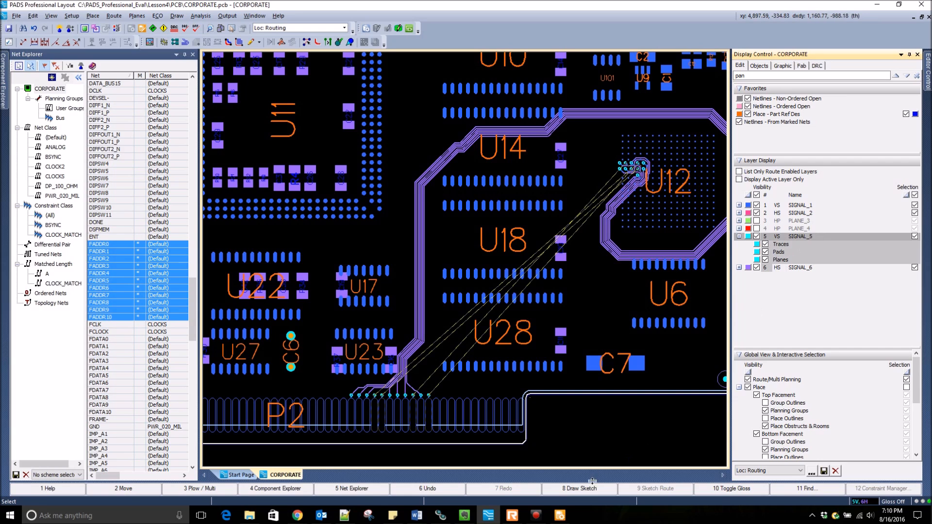
left_click(577, 489)
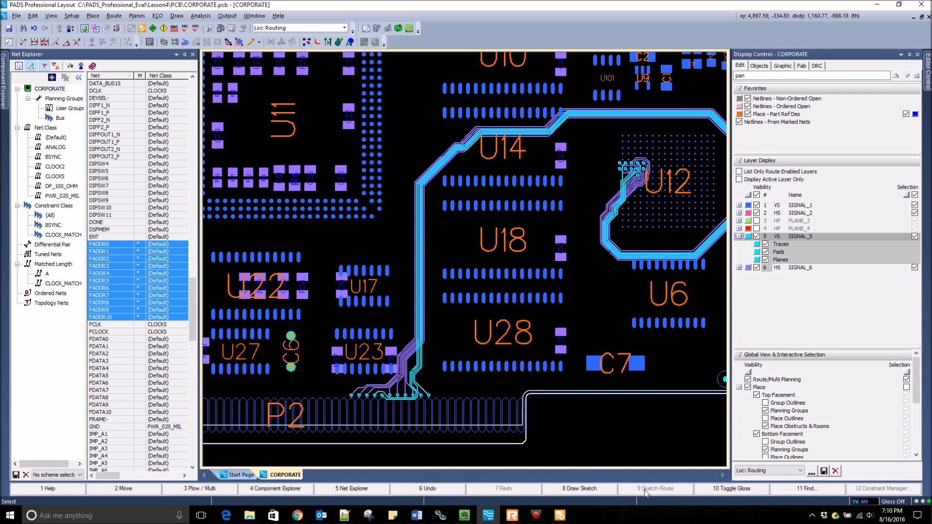
mouse_move(590, 308)
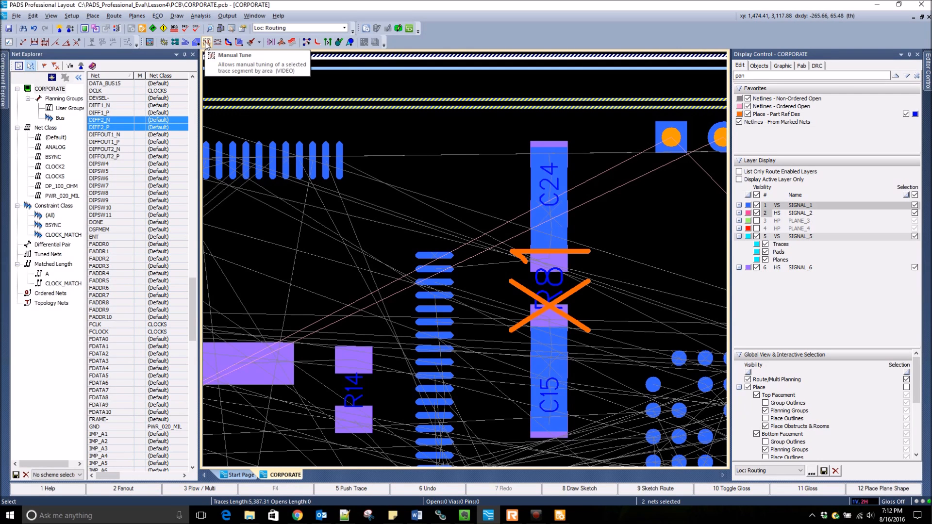
- Drag a Manual Tune serpentine area over the DIFF2_N/DIFF2_P pair trace
left_click(207, 41)
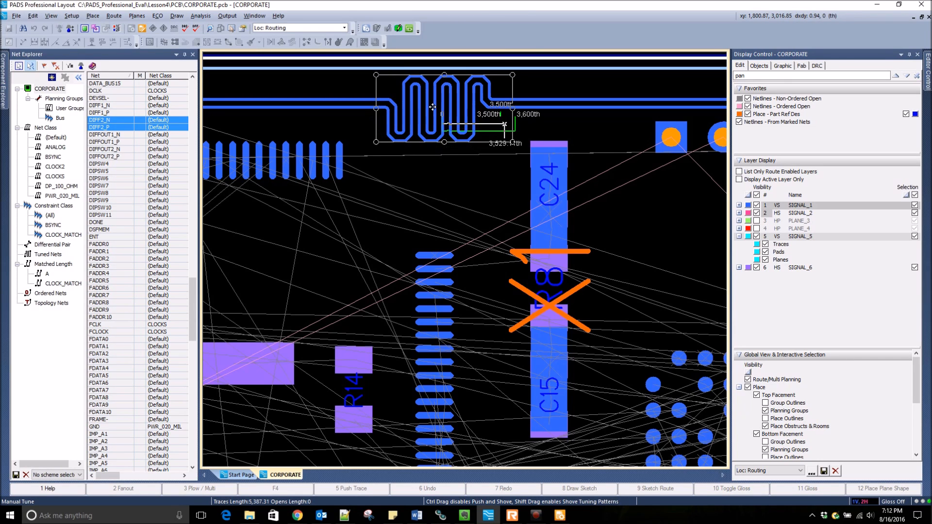
left_click_drag(434, 106, 517, 117)
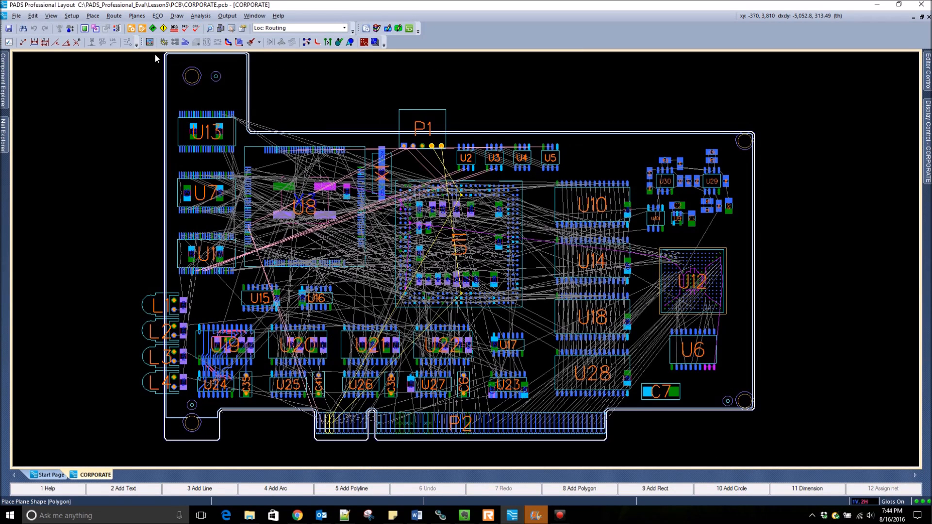
- Create a plane shape on net GND and start its rectangular outline near U6
left_click(137, 15)
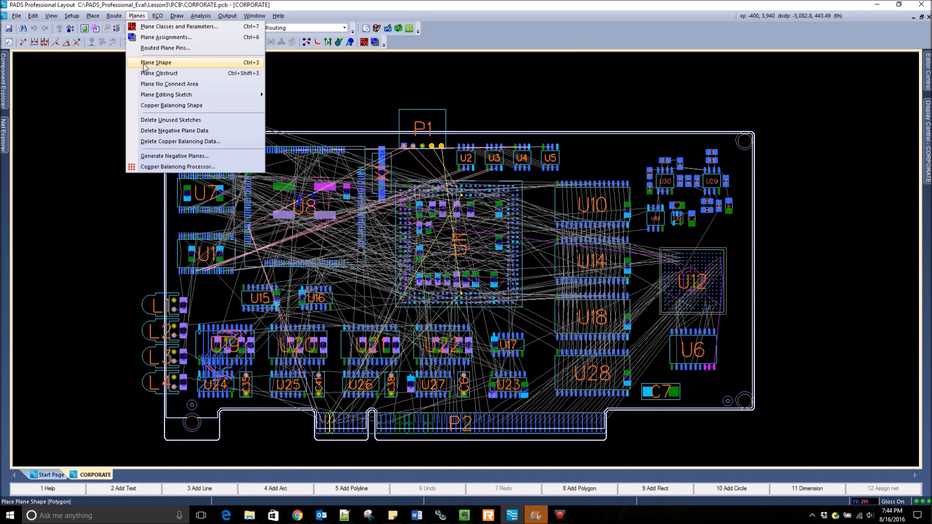
left_click(156, 62)
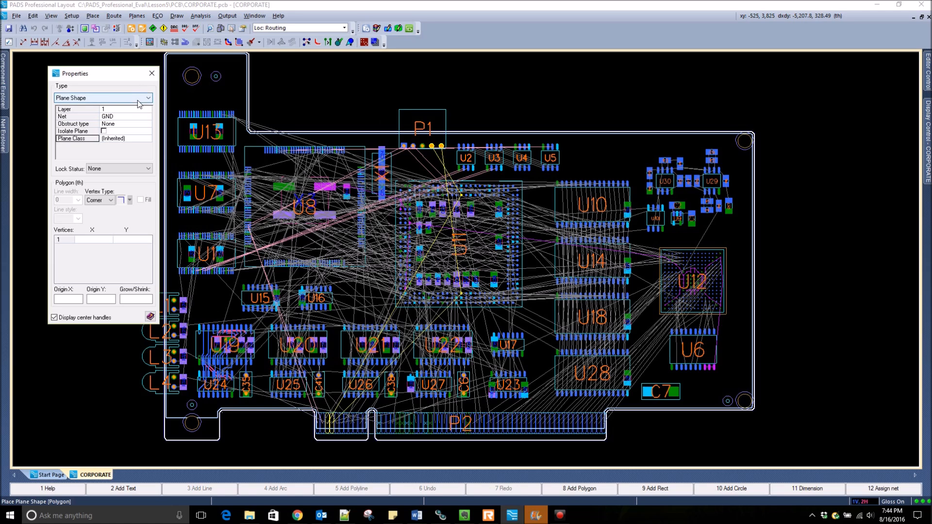
left_click(148, 108)
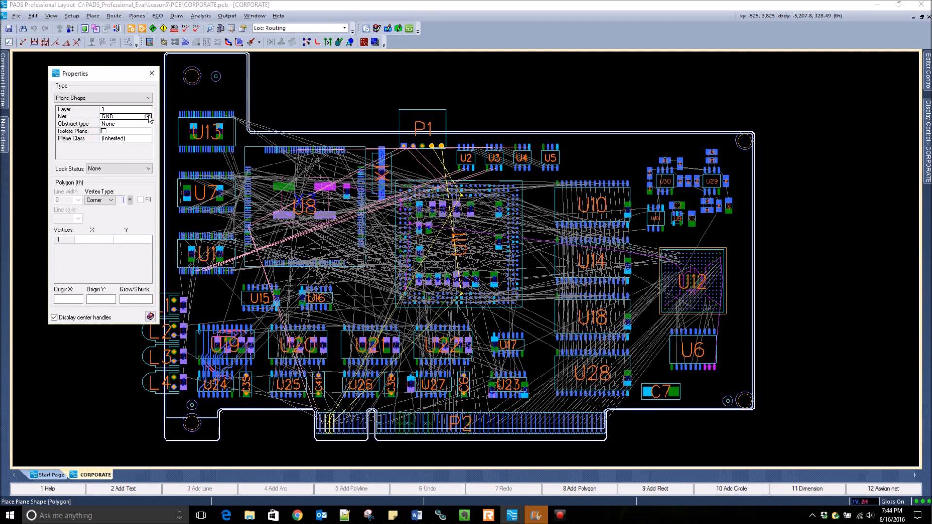
left_click(149, 116)
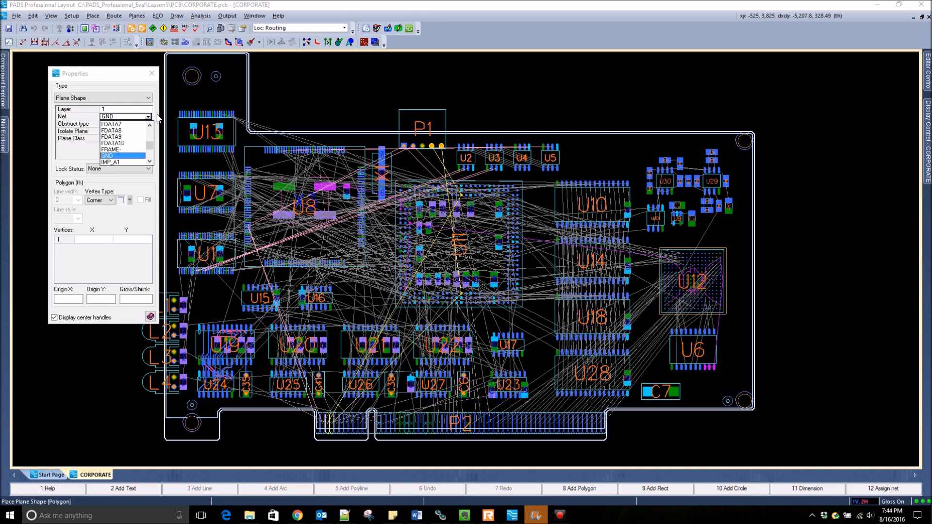
left_click(107, 155)
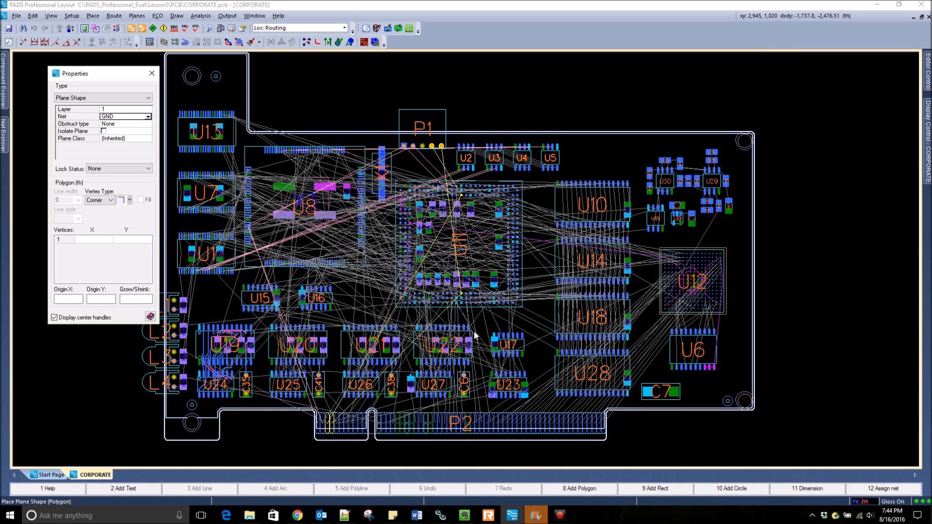
left_click(654, 488)
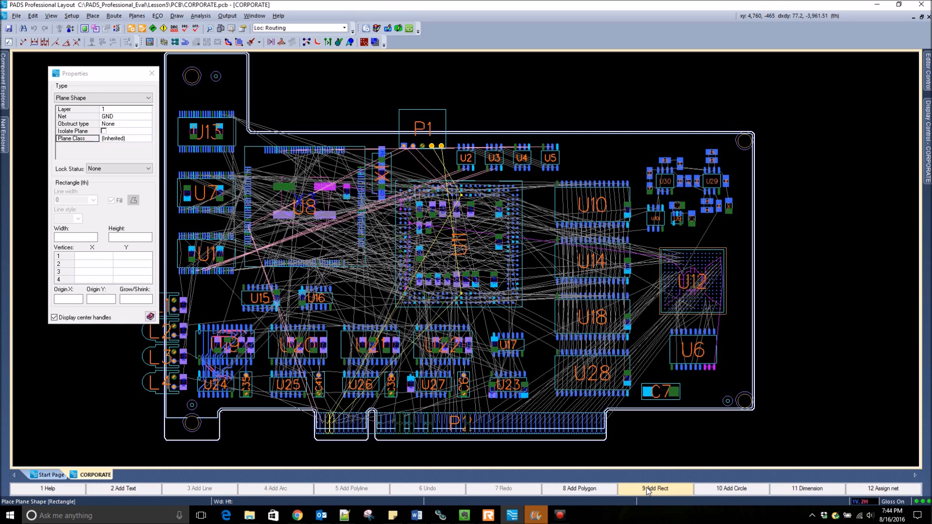
left_click(604, 339)
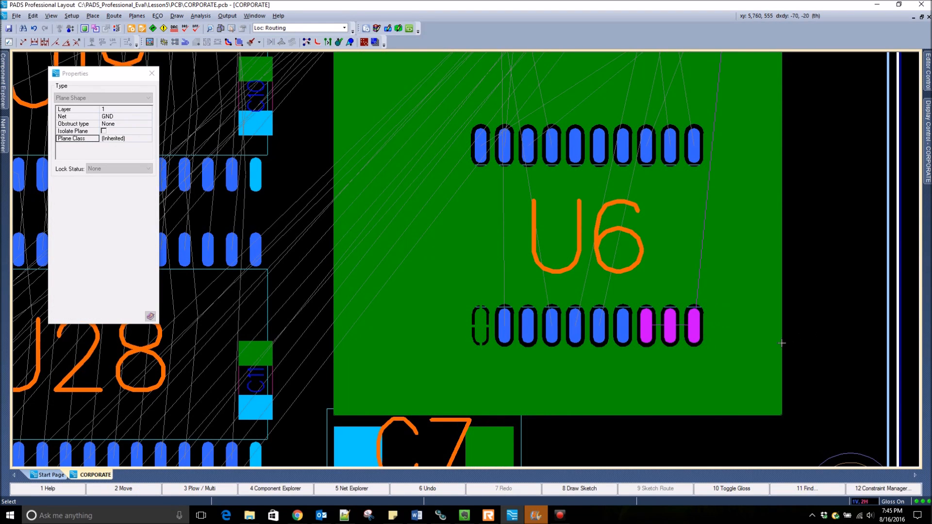
- Place a thermal override on pin U6-11, enabling layer 1 and choosing SMD tie legs
left_click(692, 323)
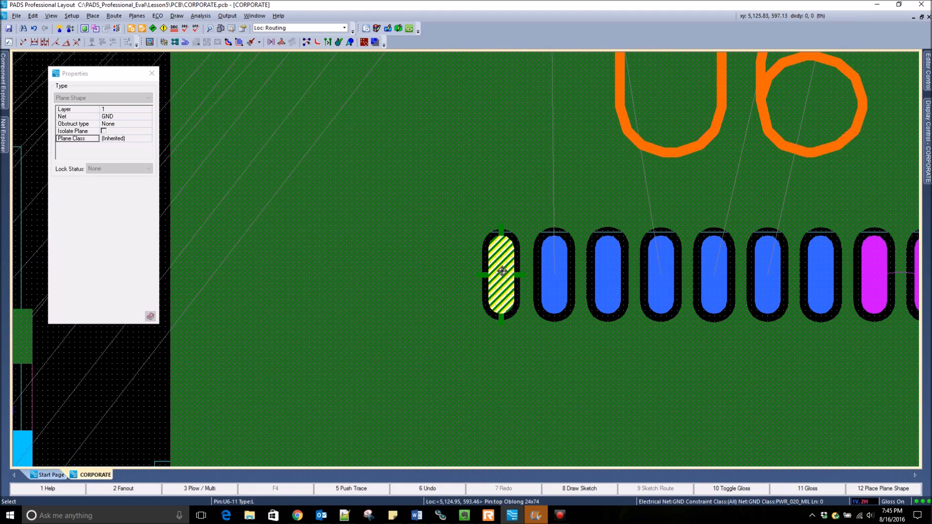
right_click(500, 272)
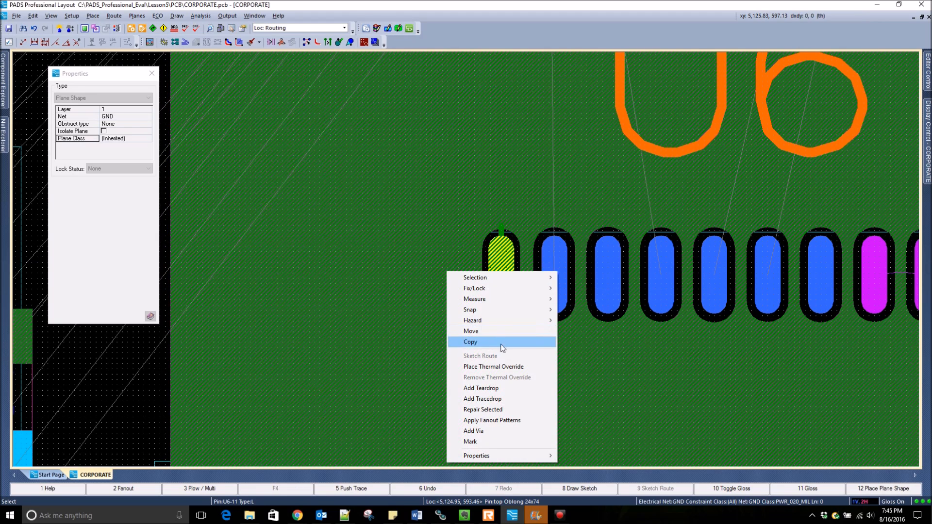
left_click(492, 366)
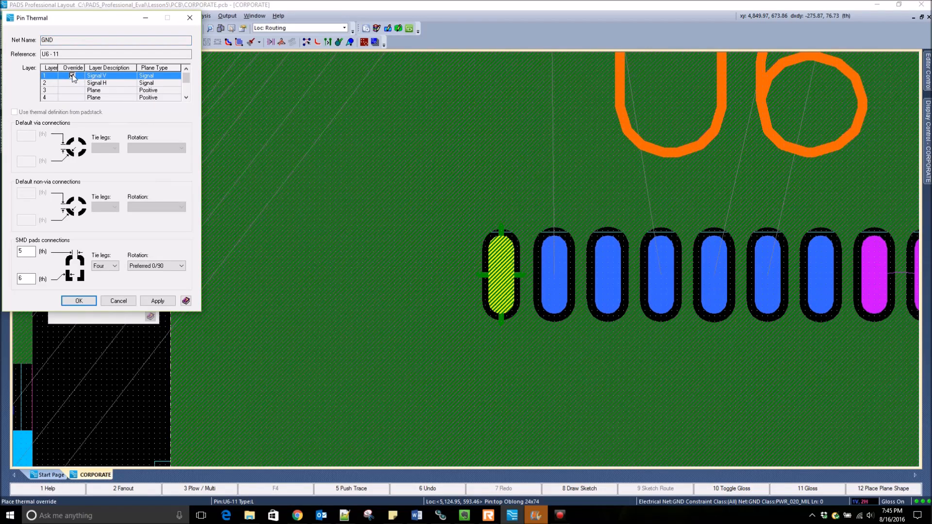
left_click(114, 265)
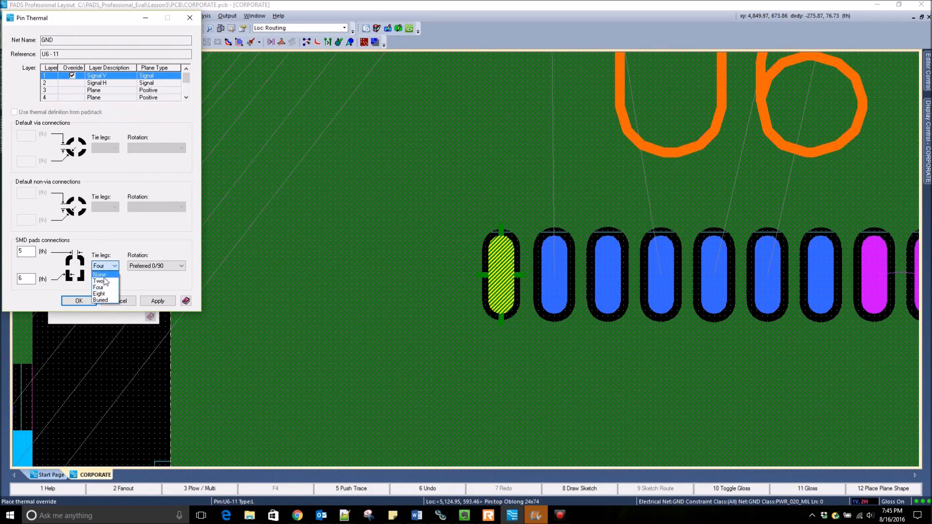
left_click(99, 280)
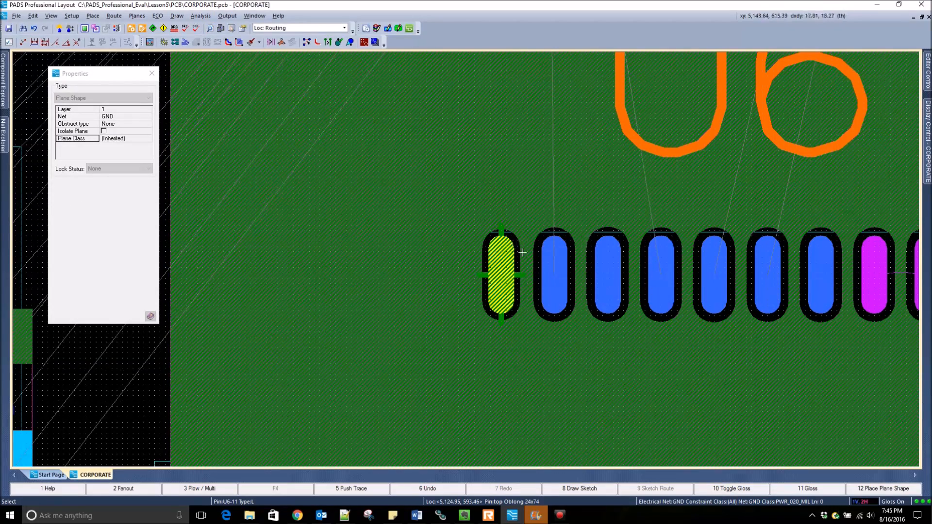
- Begin routing the net D6 trace from pin U6-14
left_click(658, 273)
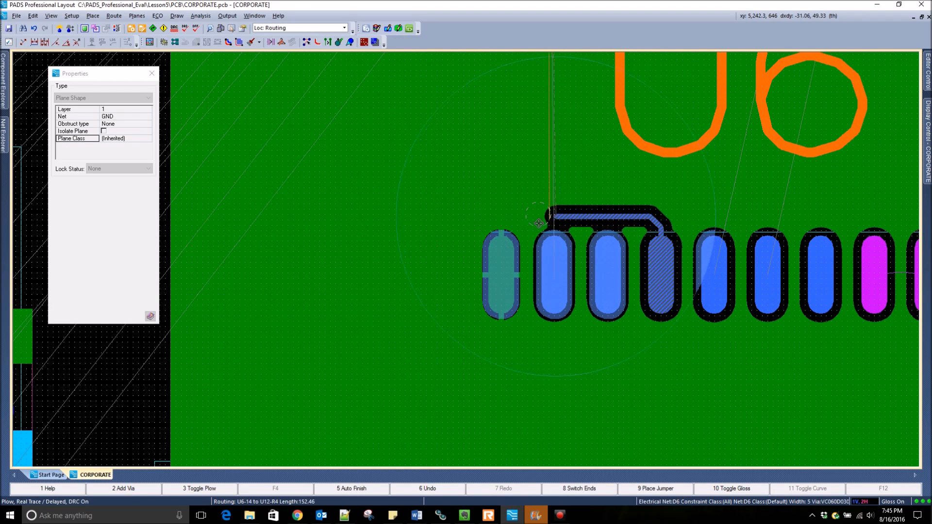
mouse_move(484, 243)
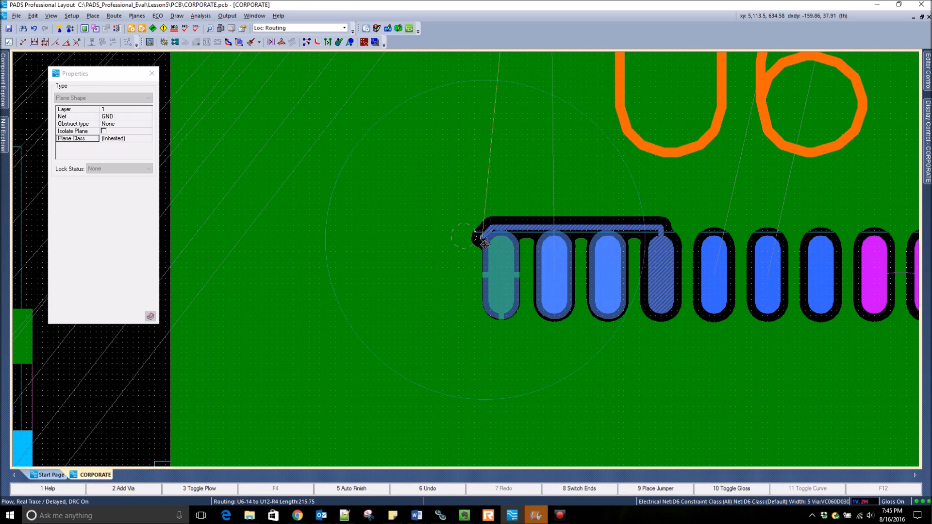
mouse_move(517, 235)
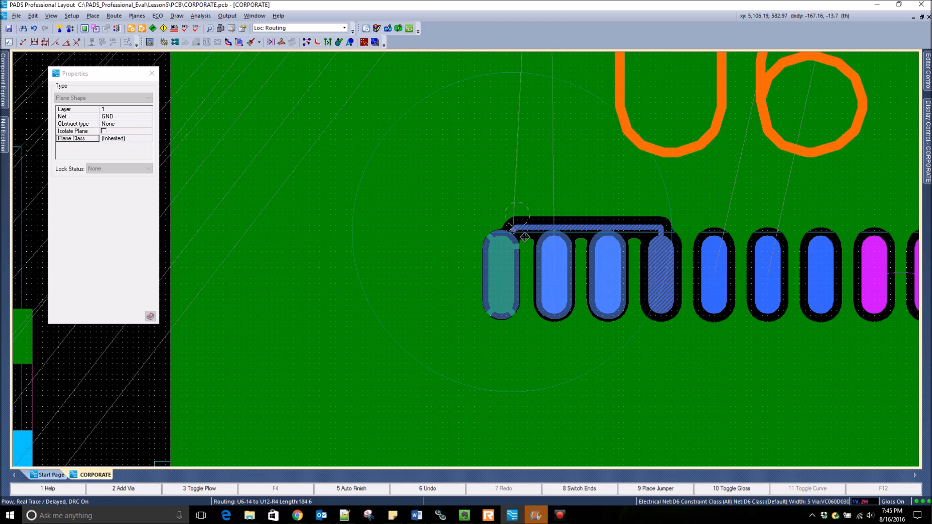
mouse_move(471, 327)
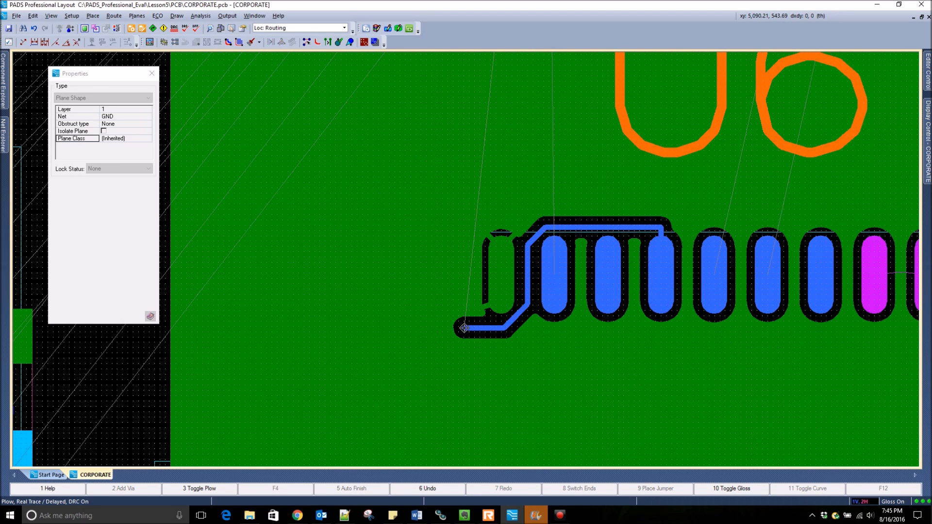
mouse_move(145, 344)
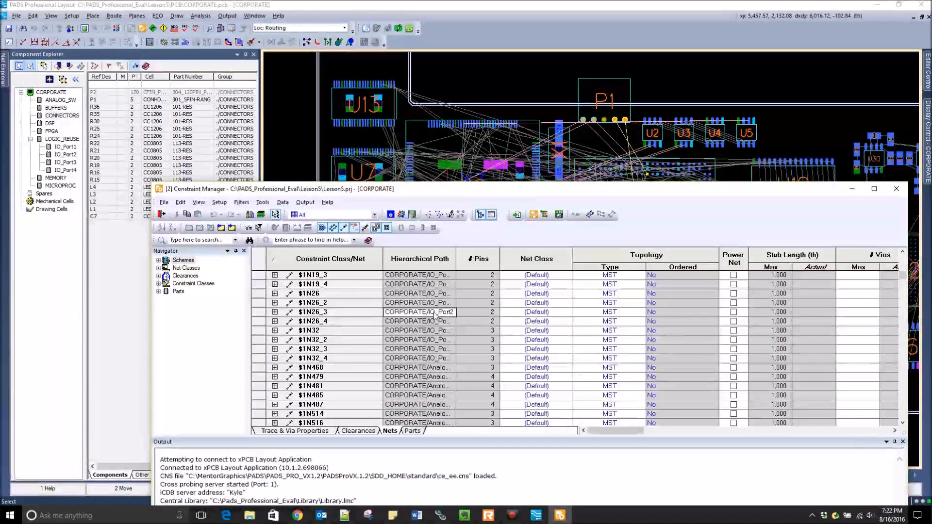
- Cross-probe nets $3N456, $3N435 and $3N127 from the Nets sheet, then close Constraint Manager
scroll("down", 3)
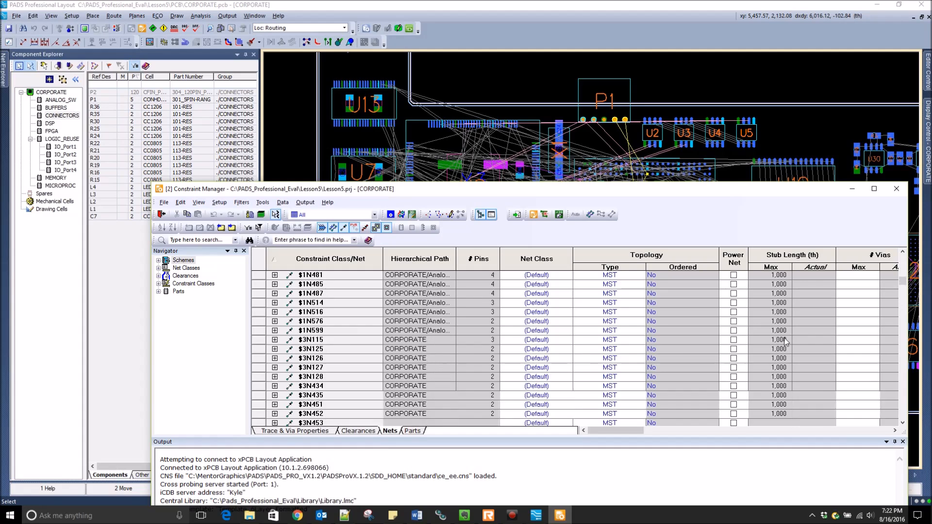
left_click(330, 367)
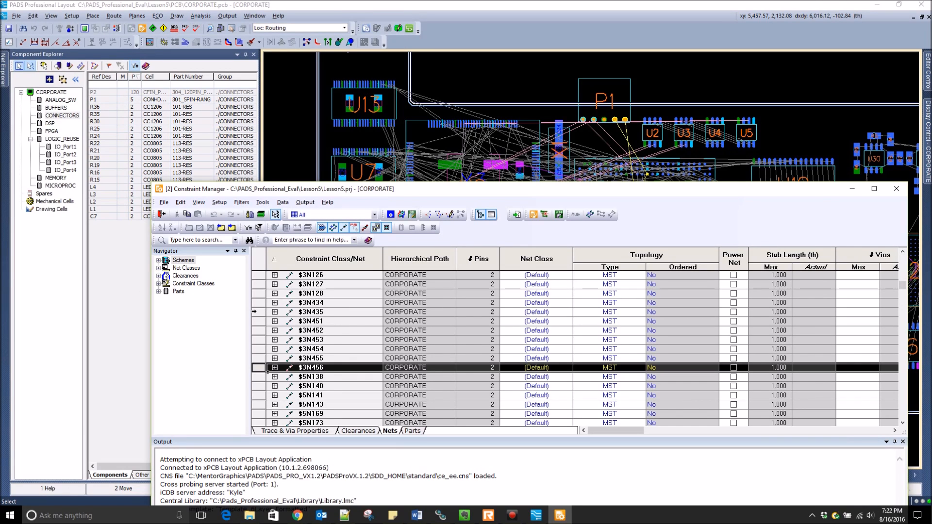
left_click(309, 312)
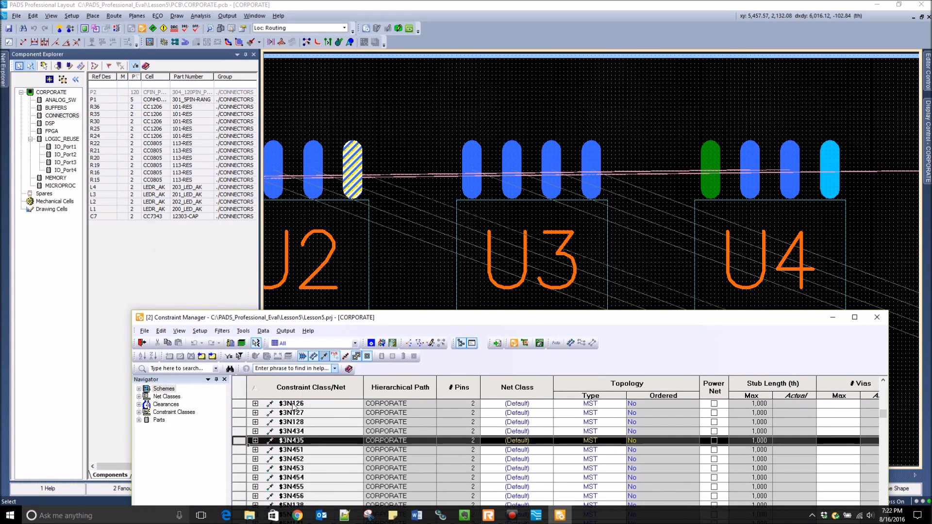
left_click(290, 412)
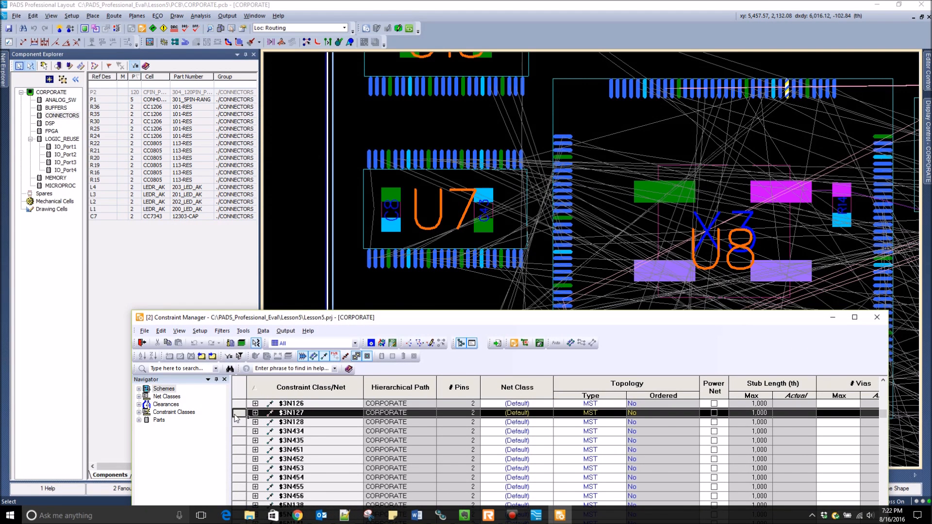
left_click(291, 440)
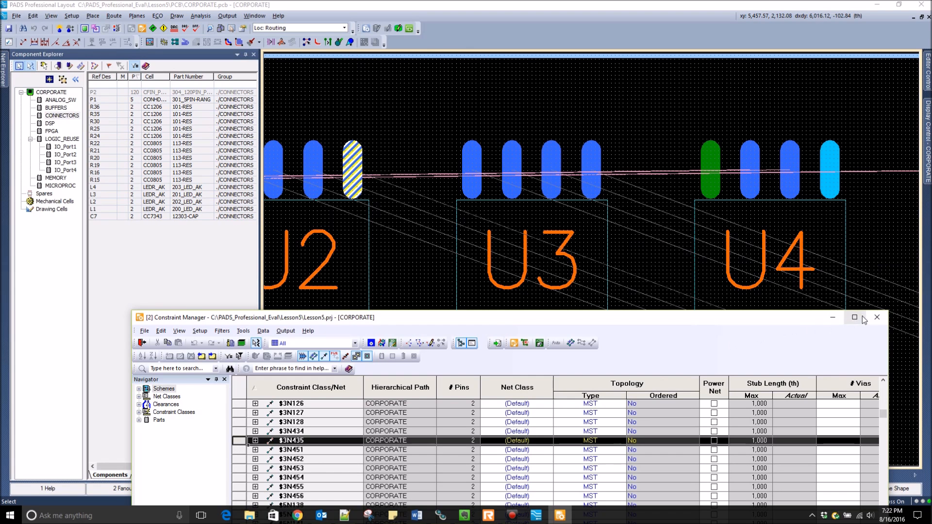
left_click(876, 317)
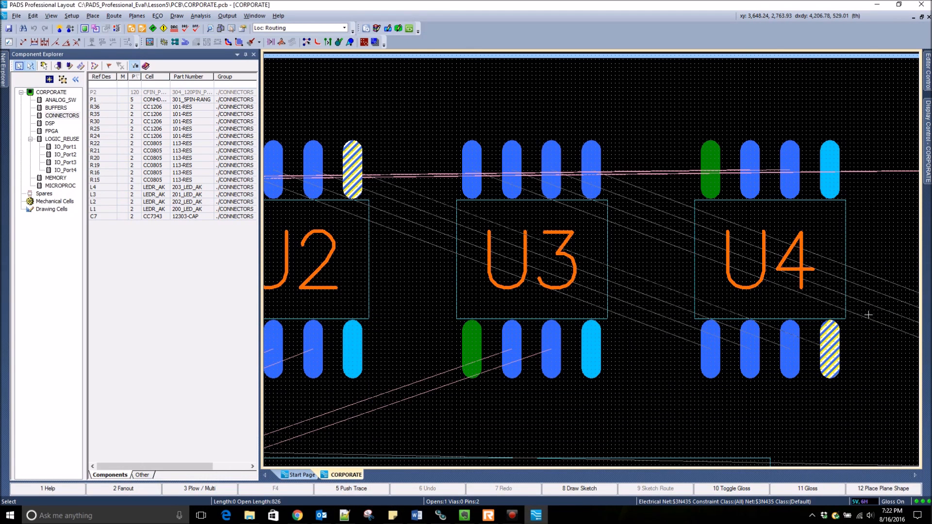